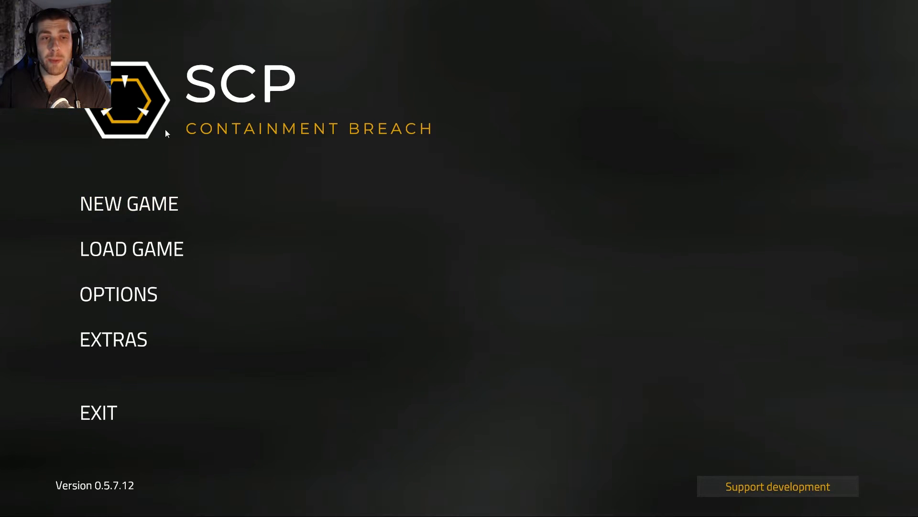
mouse_move(223, 359)
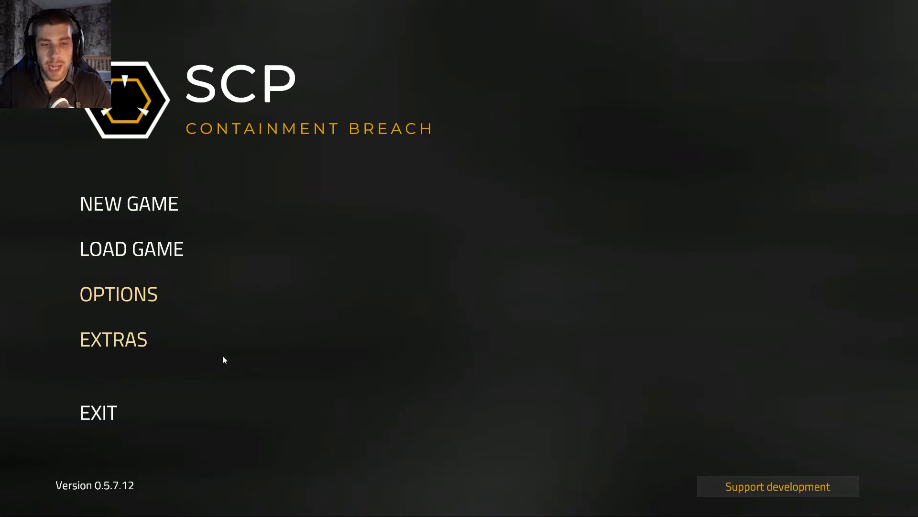
mouse_move(124, 457)
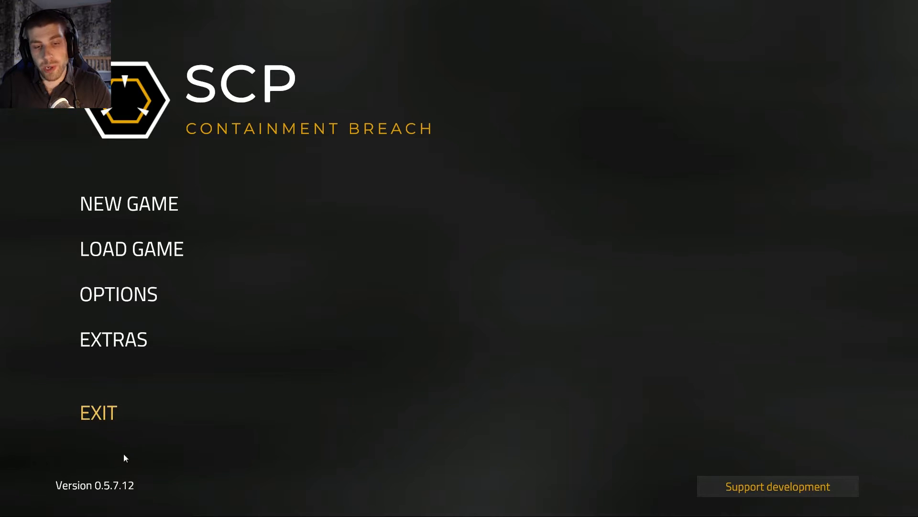
mouse_move(259, 280)
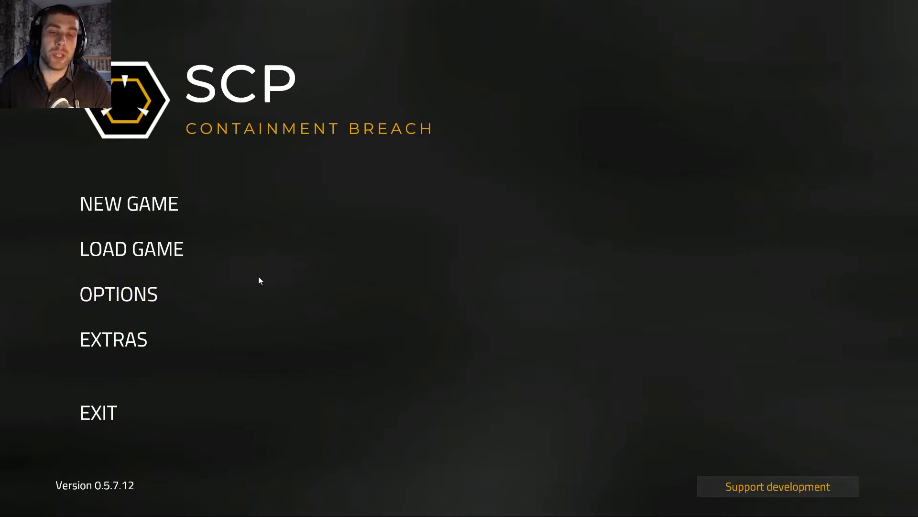
mouse_move(402, 298)
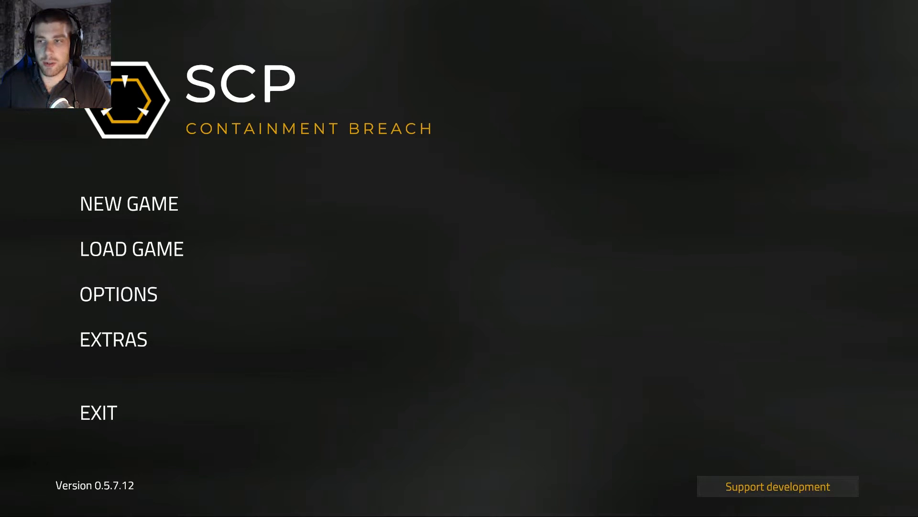
mouse_move(163, 214)
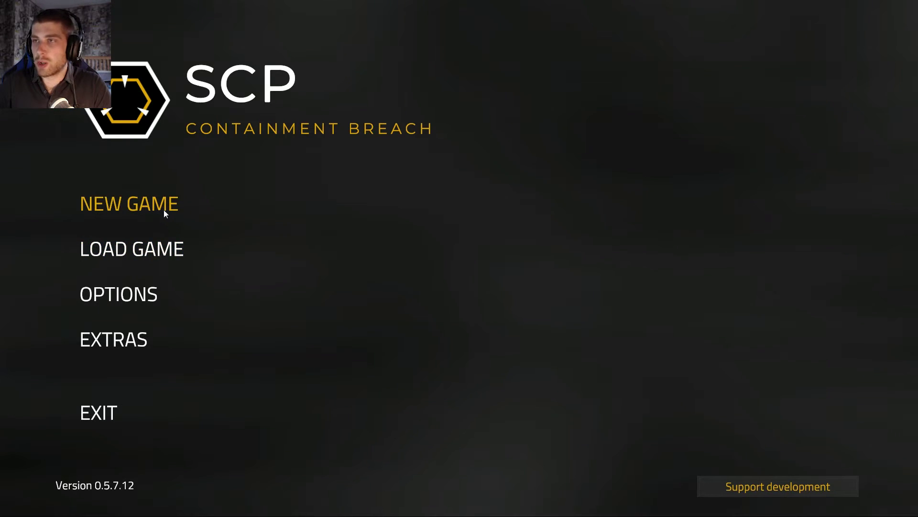
- Start a new game as player 'Tom' with the map seed left blank for a random map
click(129, 203)
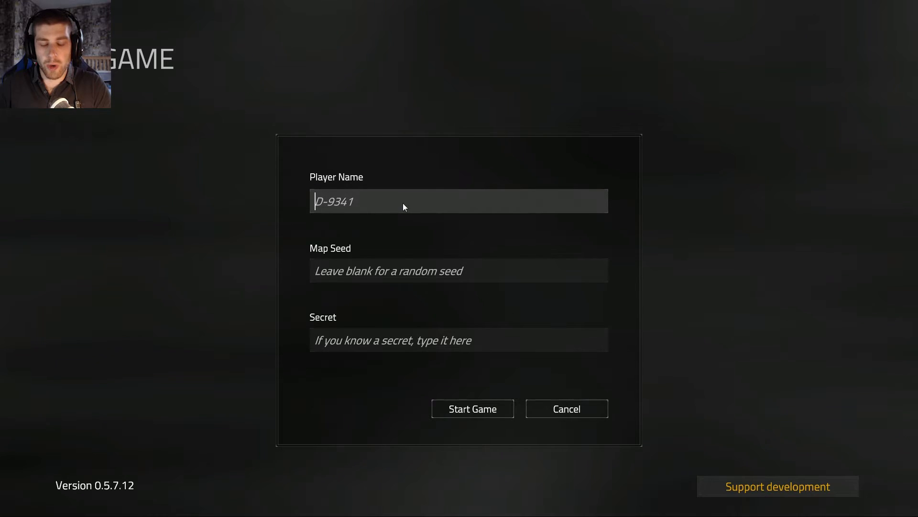
text(Tom)
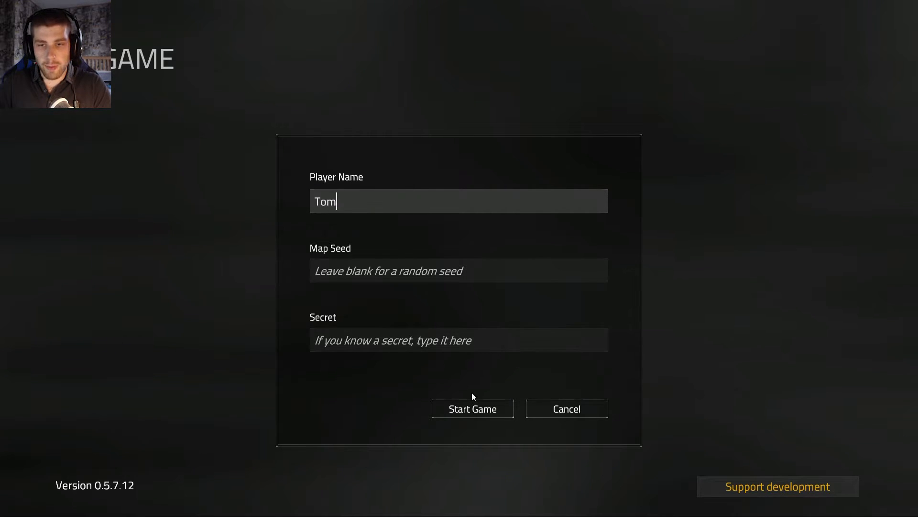
click(471, 408)
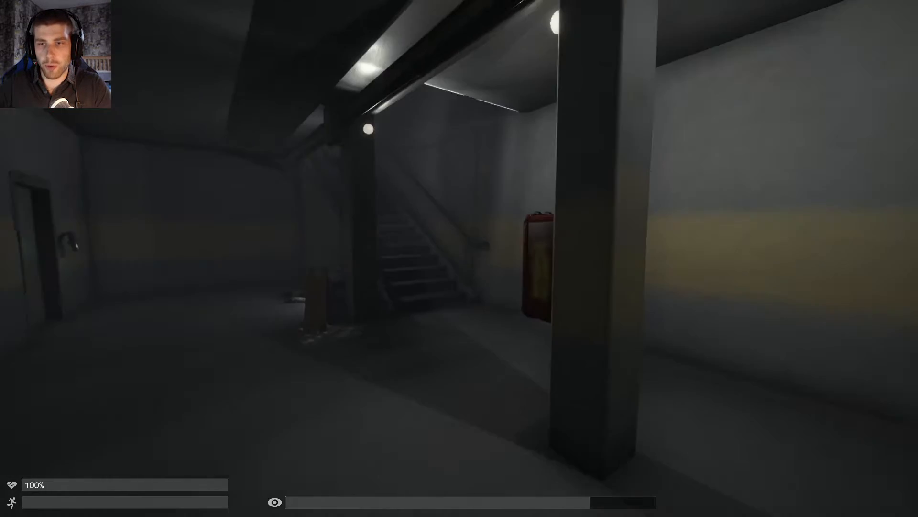
mouse_move(459, 259)
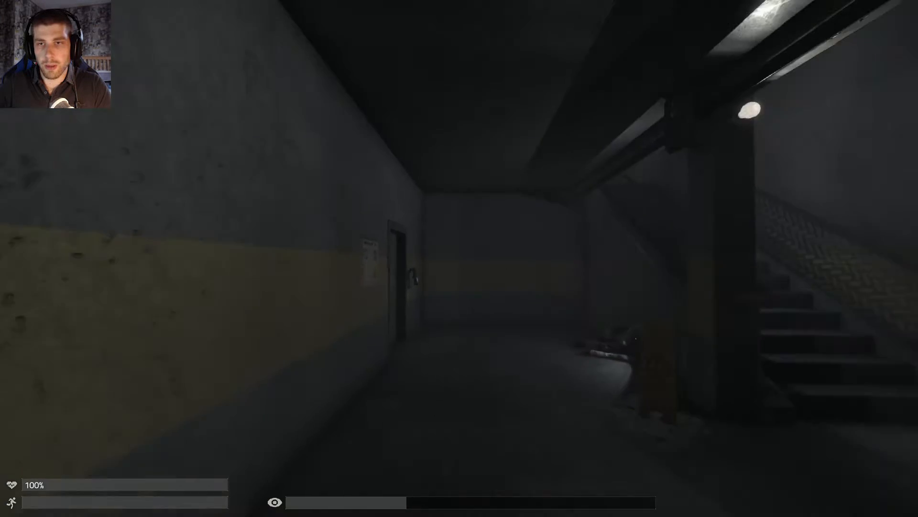
mouse_move(459, 259)
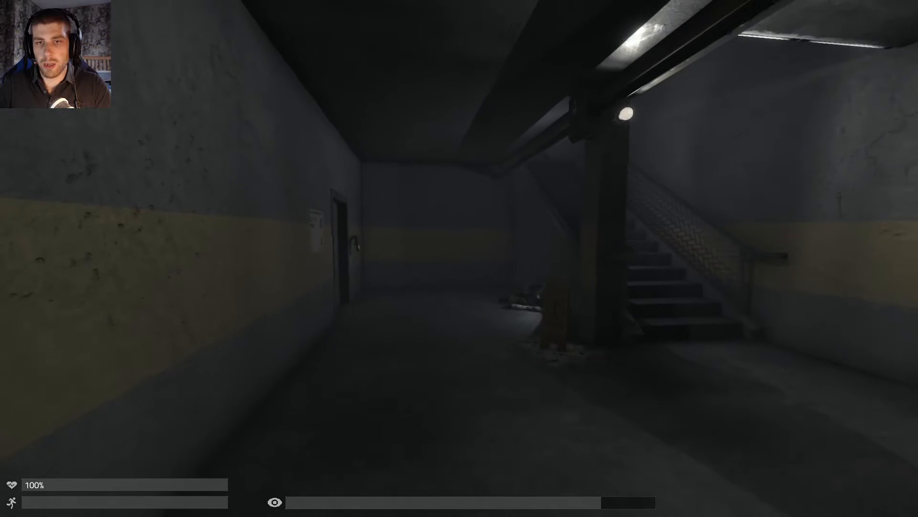
- Pause the game while standing in the corridor
key(Escape)
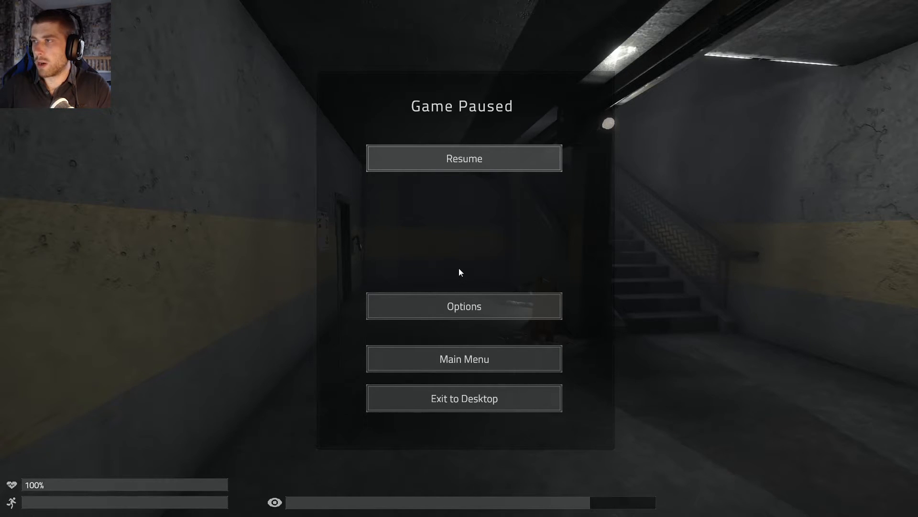
- Resume play and walk on toward the door with the locked keycard reader
click(463, 158)
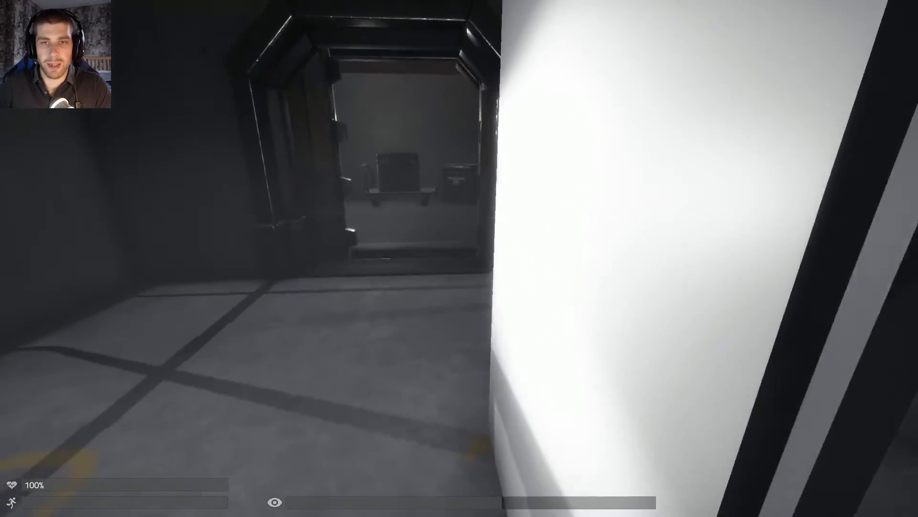
mouse_move(459, 258)
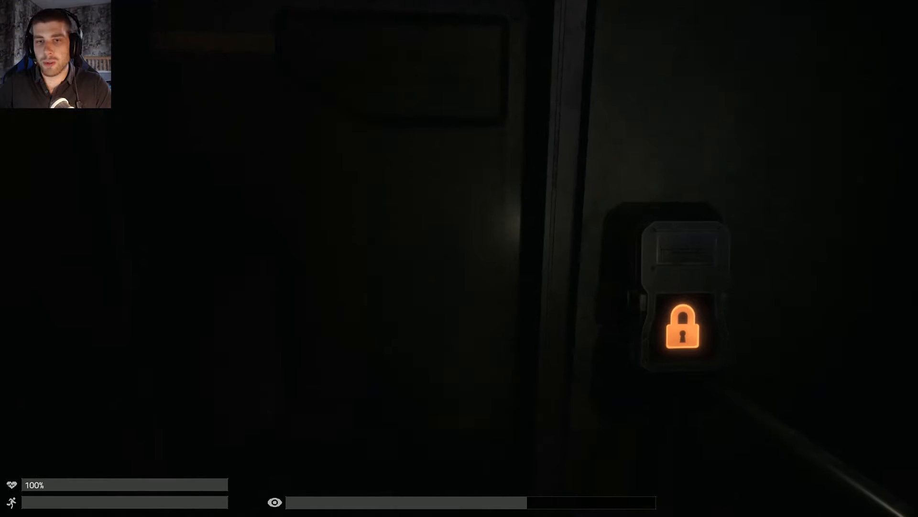
- Pause briefly at the locked door, then resume and continue into the tiled room
key(Escape)
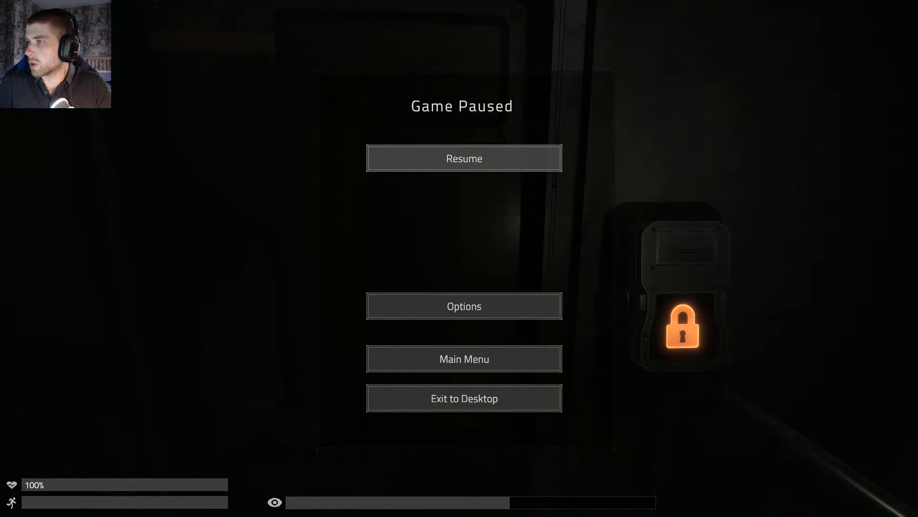
mouse_move(463, 168)
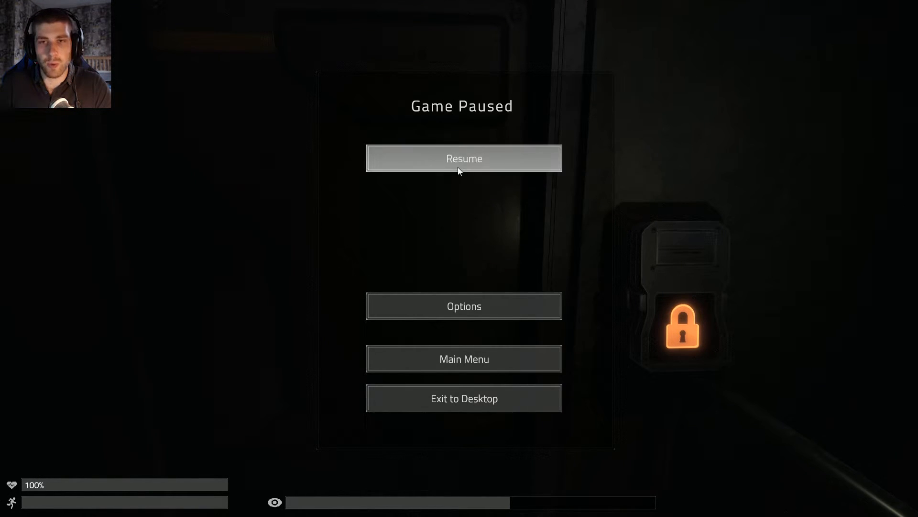
click(463, 158)
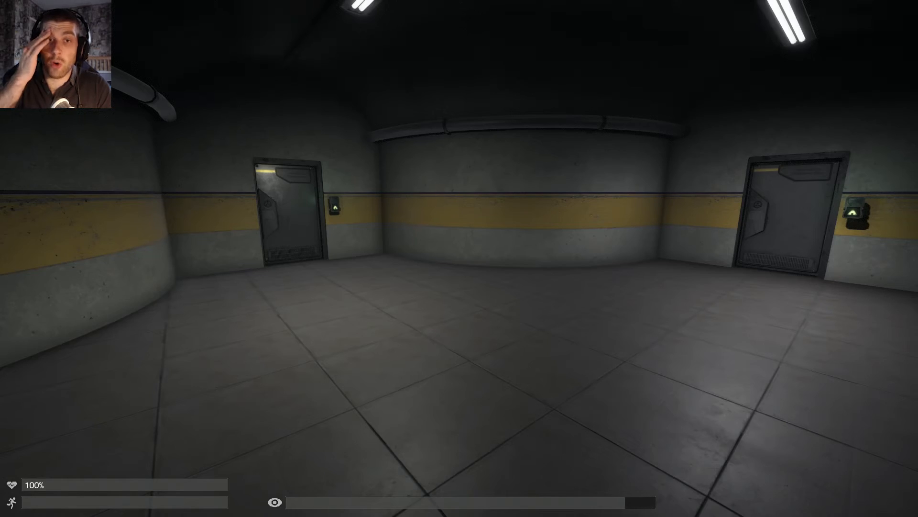
mouse_move(460, 259)
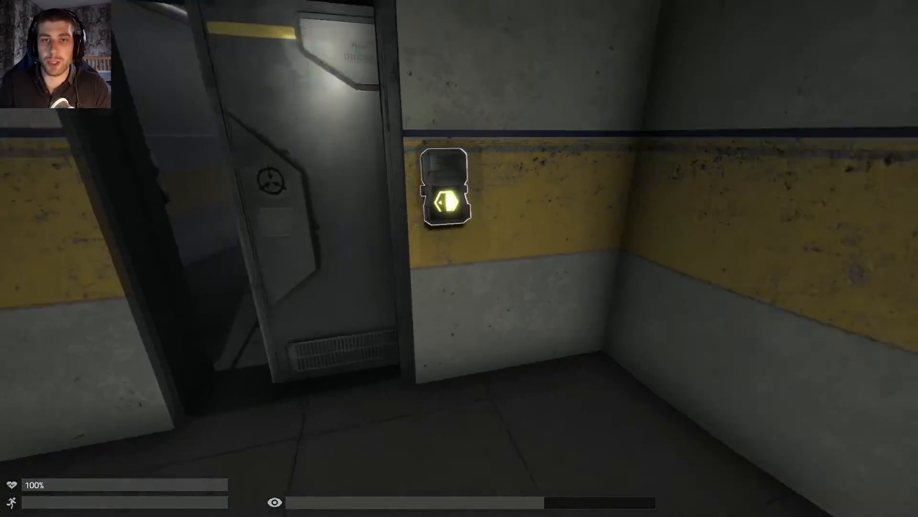
mouse_move(459, 258)
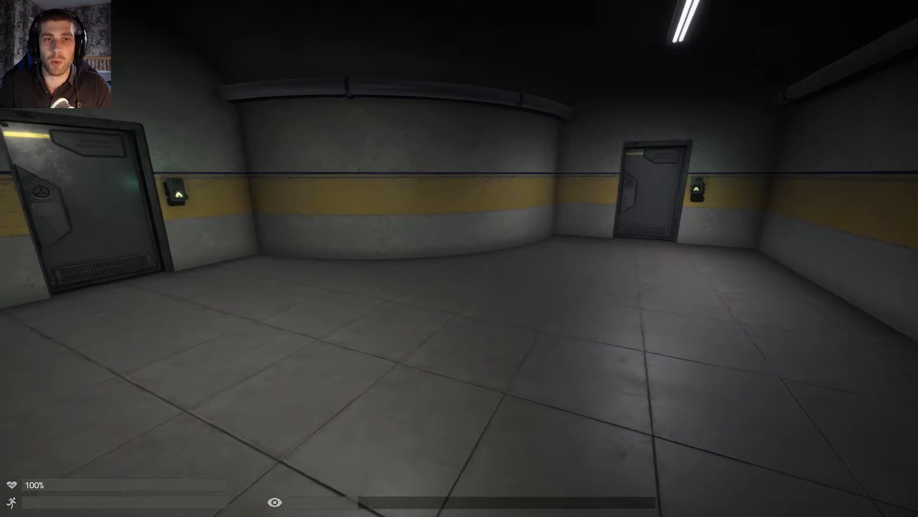
mouse_move(459, 259)
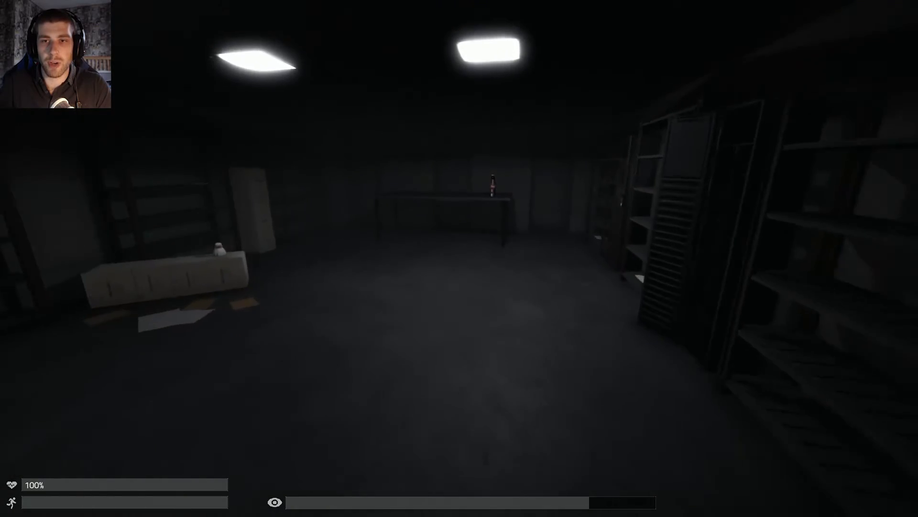
mouse_move(459, 257)
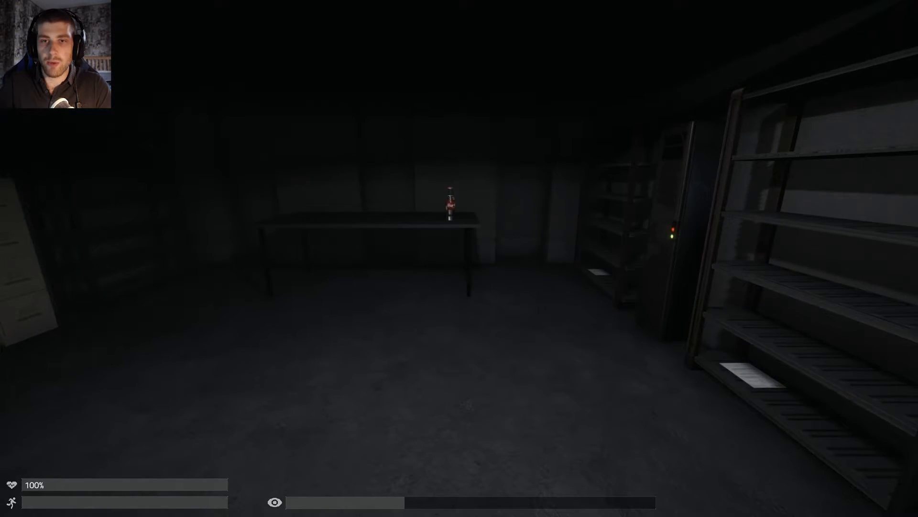
mouse_move(460, 258)
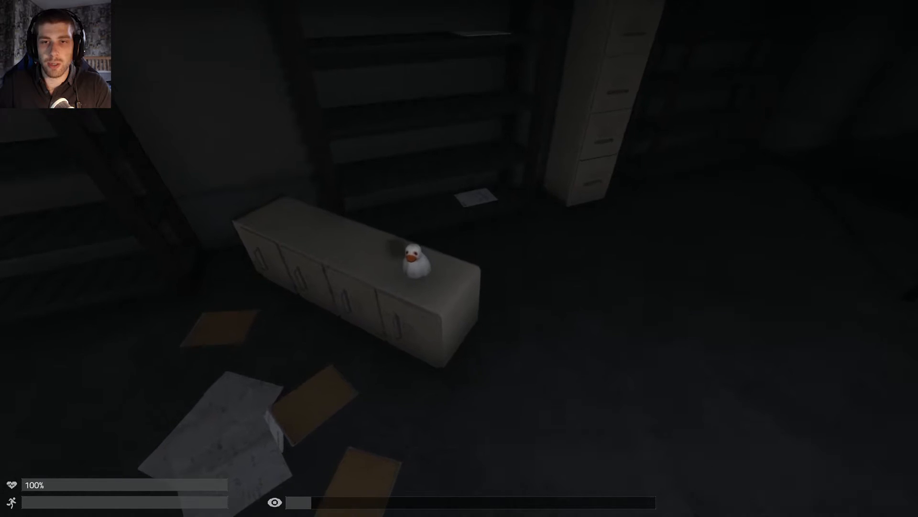
mouse_move(459, 259)
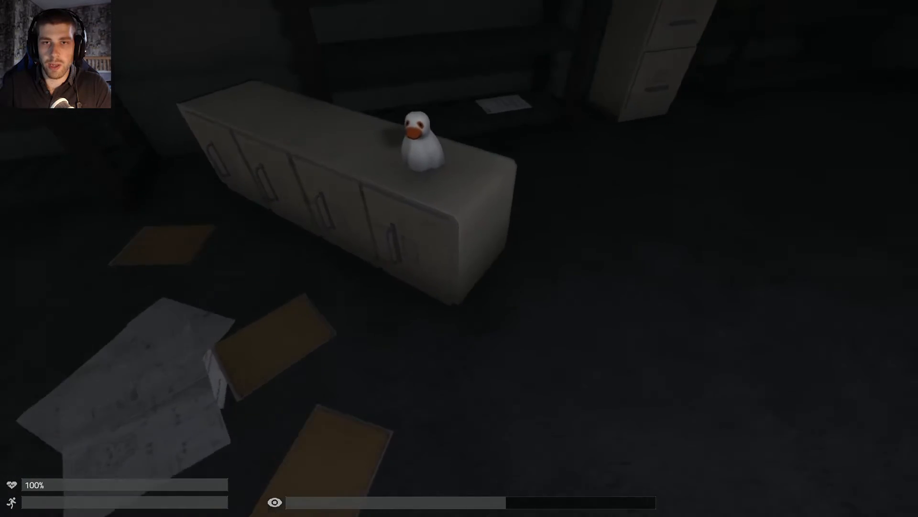
mouse_move(459, 257)
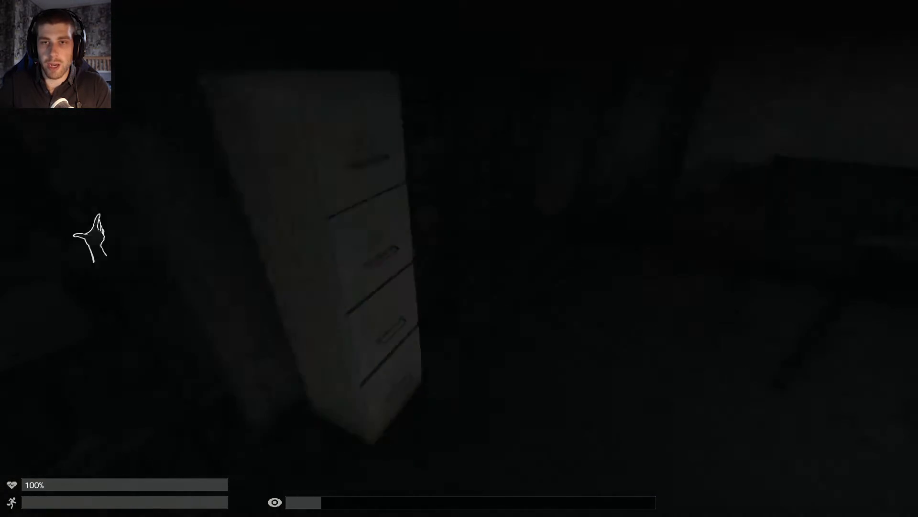
mouse_move(460, 258)
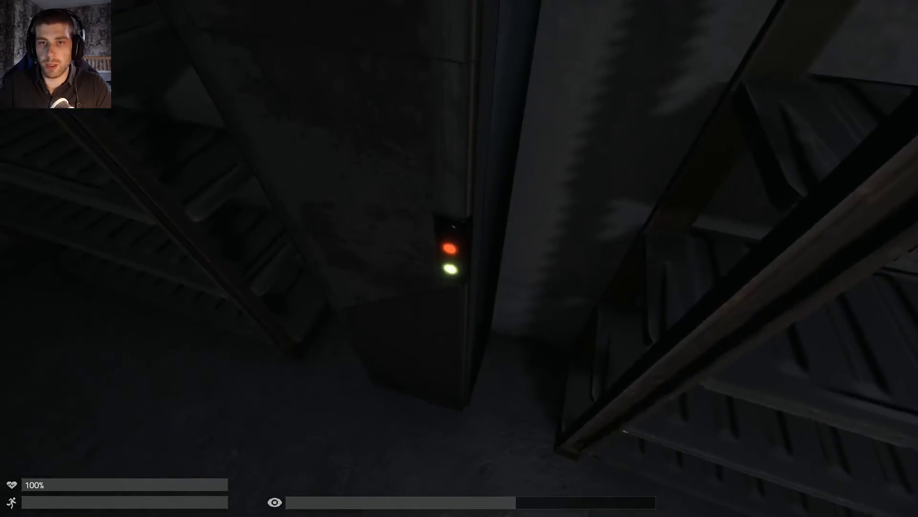
mouse_move(459, 258)
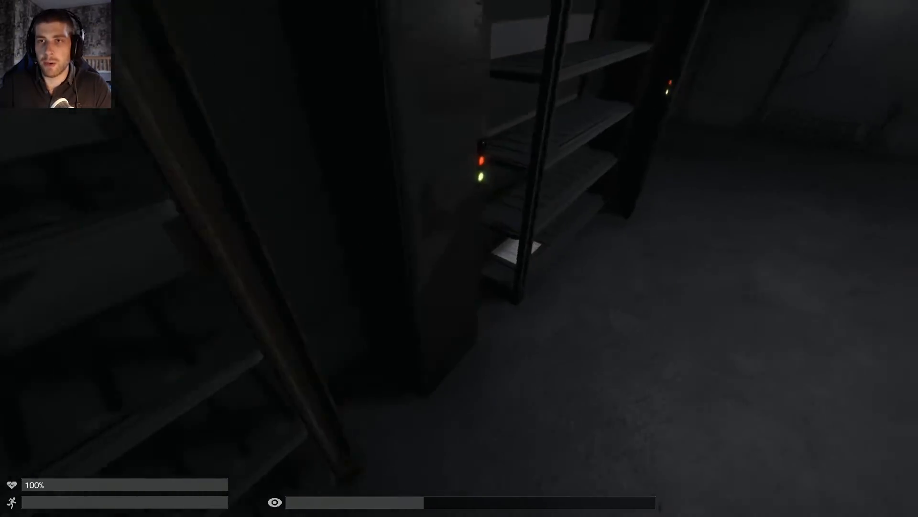
mouse_move(459, 259)
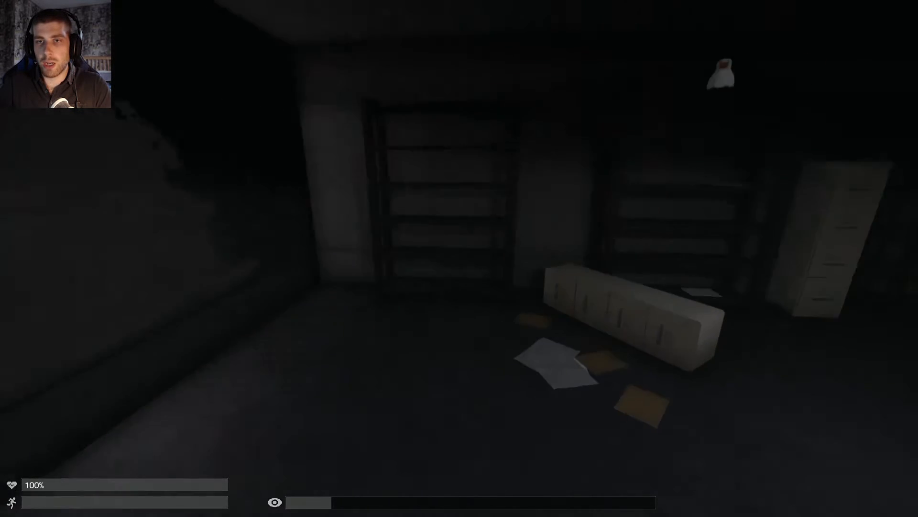
mouse_move(459, 258)
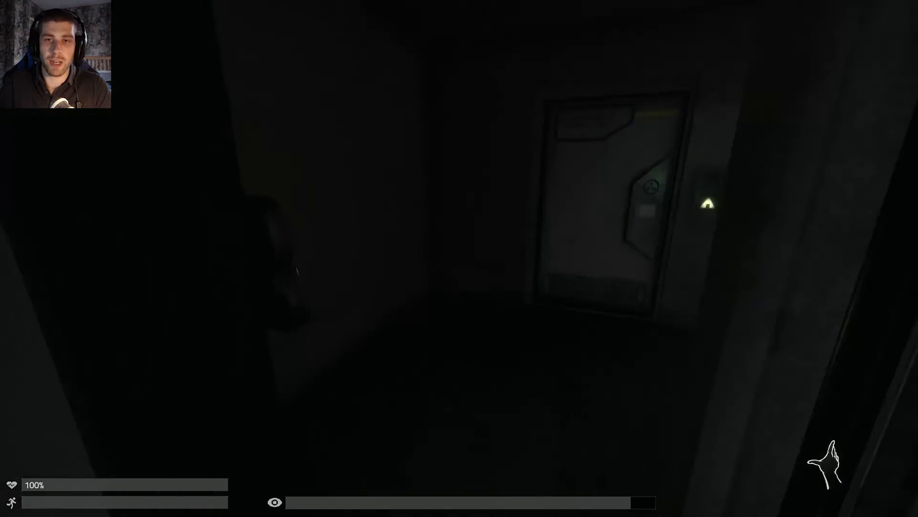
mouse_move(459, 258)
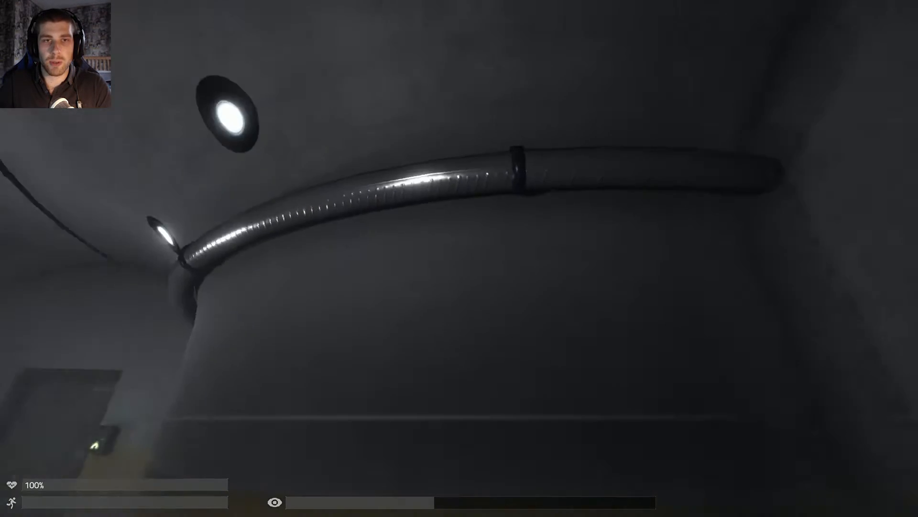
mouse_move(459, 258)
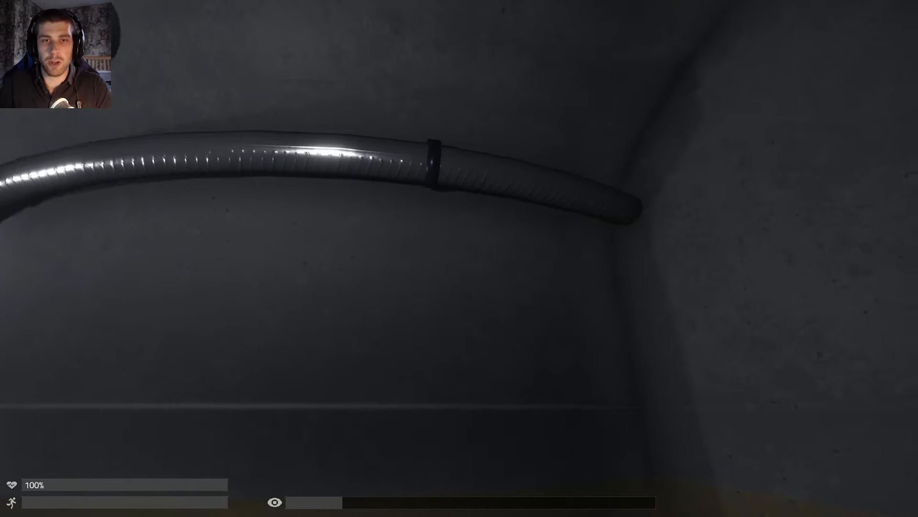
mouse_move(459, 258)
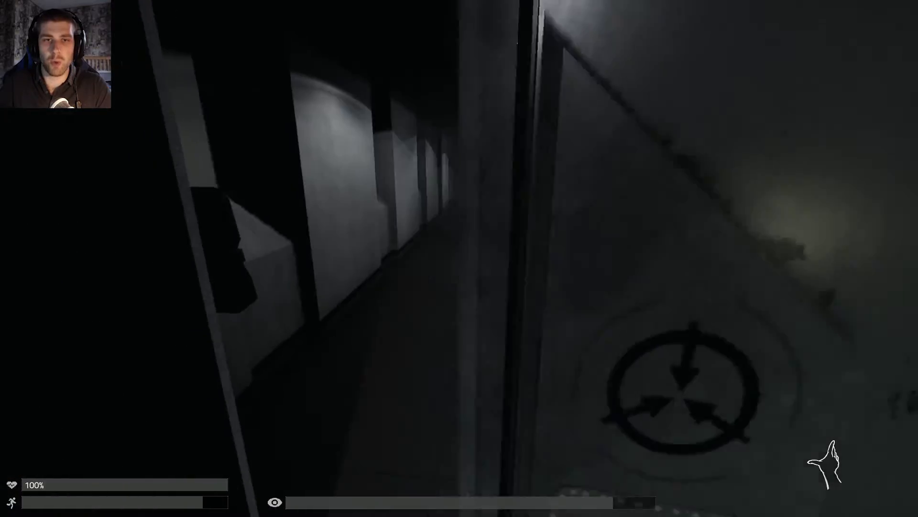
mouse_move(459, 258)
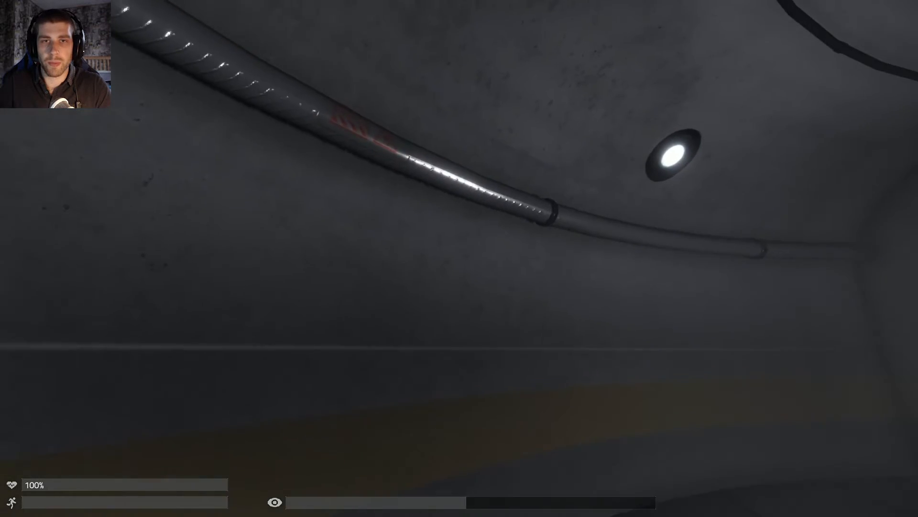
mouse_move(459, 258)
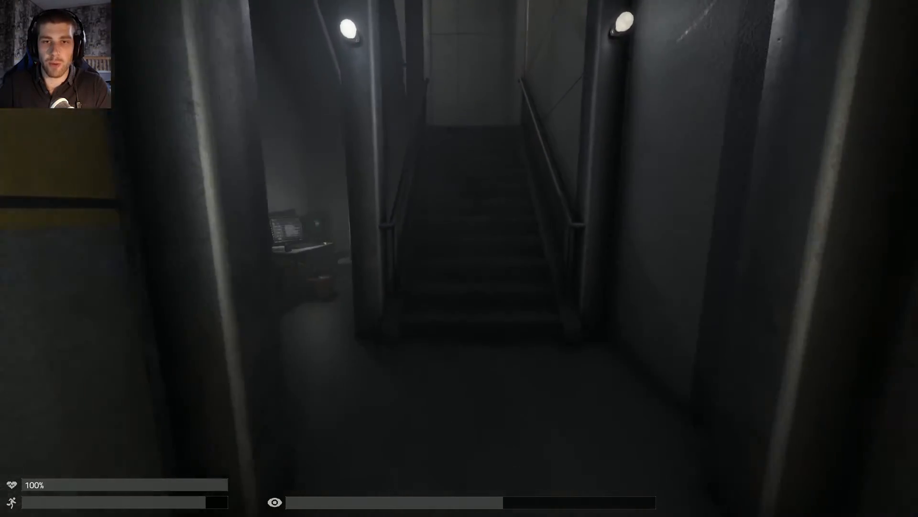
mouse_move(459, 258)
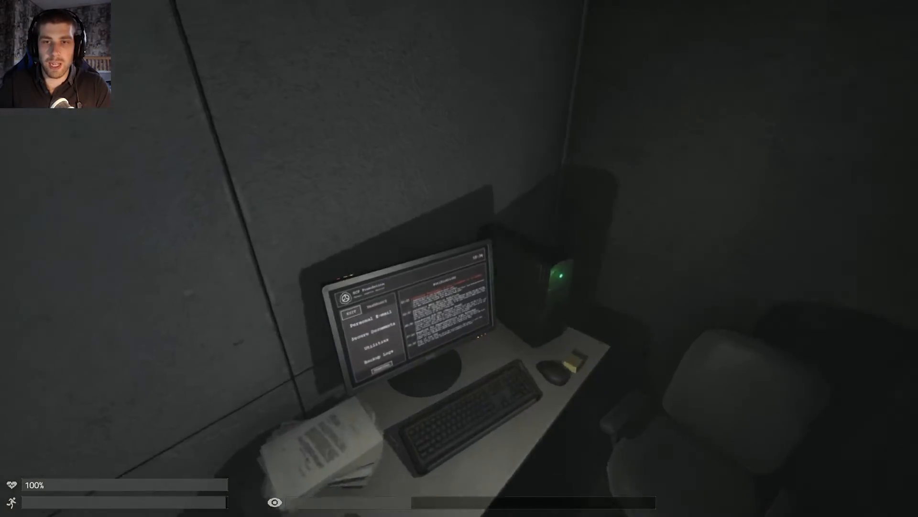
mouse_move(459, 258)
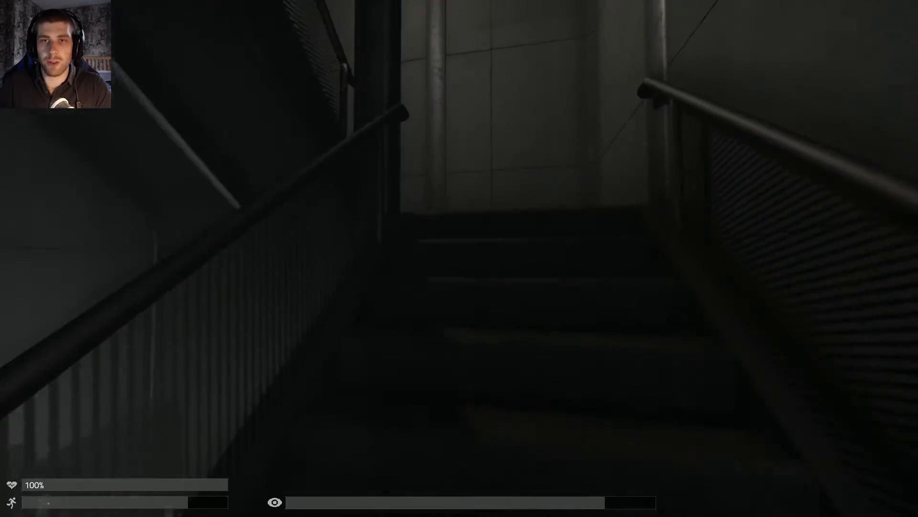
mouse_move(459, 259)
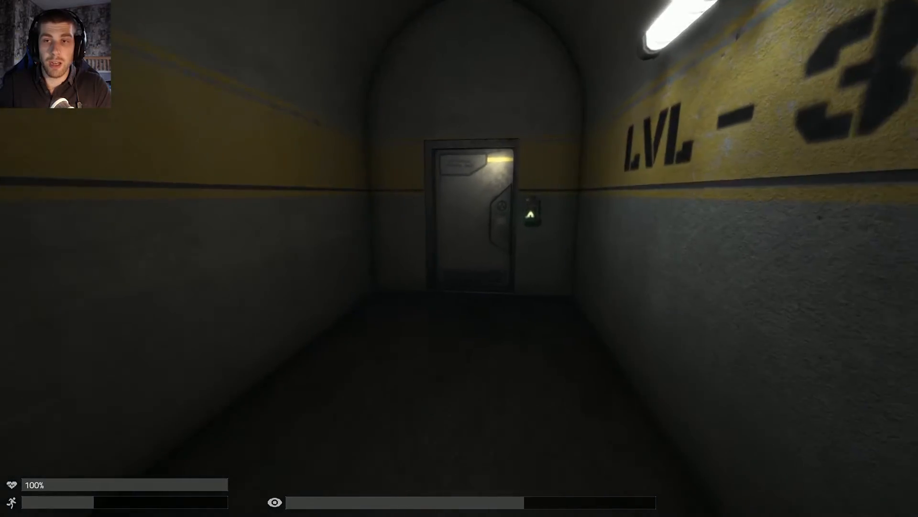
- Walk forward through the LVL-3 door into the arched hall and piped corridor
key(w)
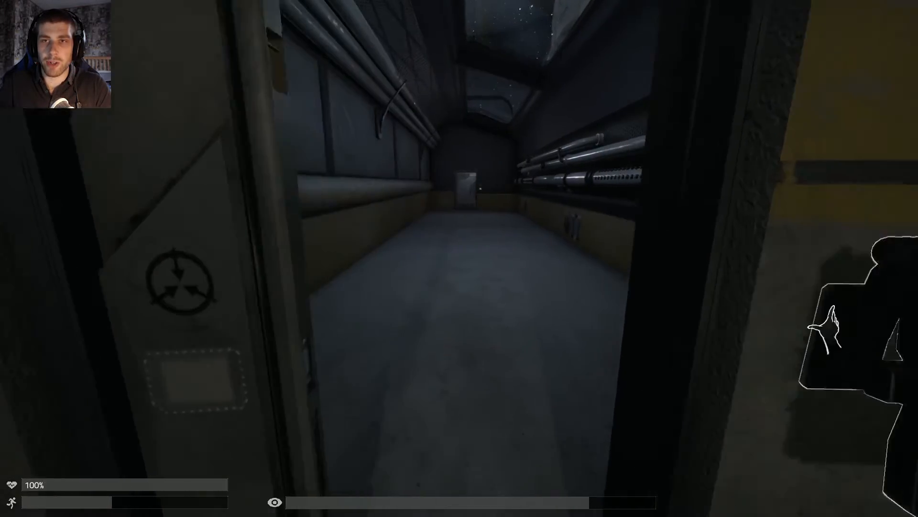
mouse_move(459, 176)
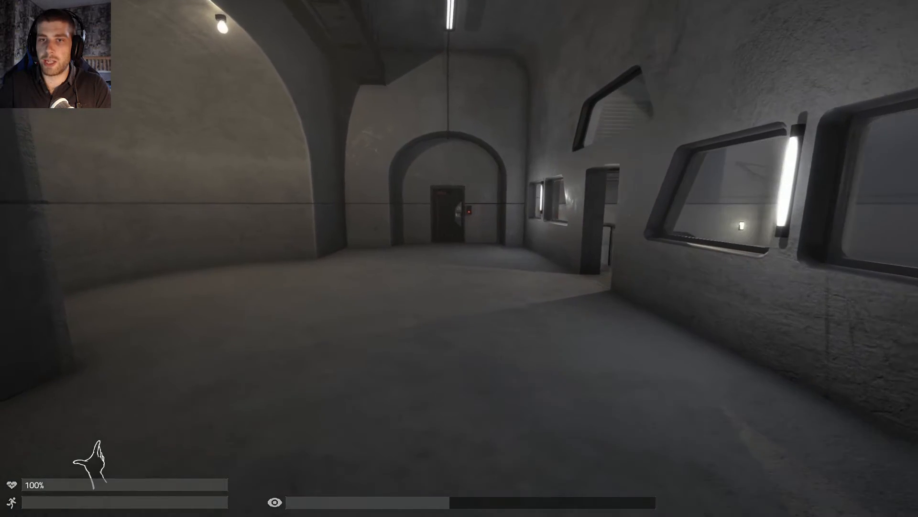
mouse_move(459, 258)
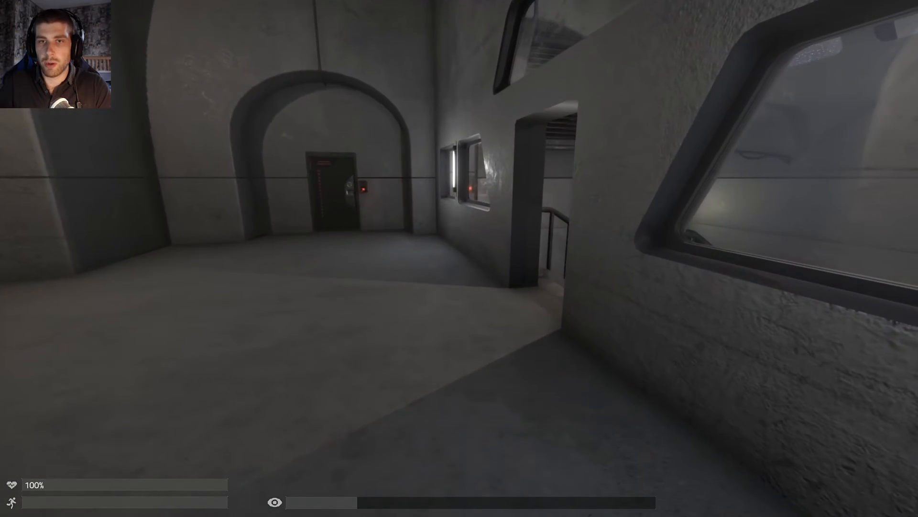
mouse_move(459, 176)
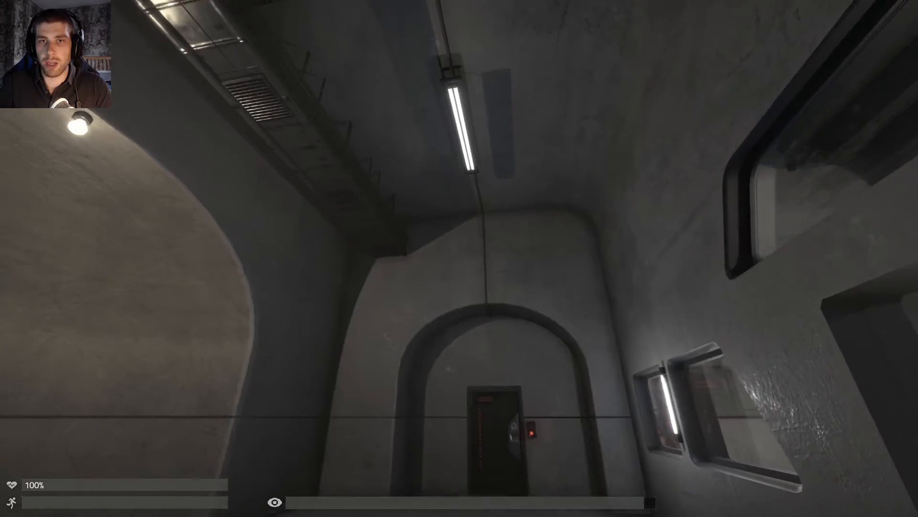
mouse_move(459, 258)
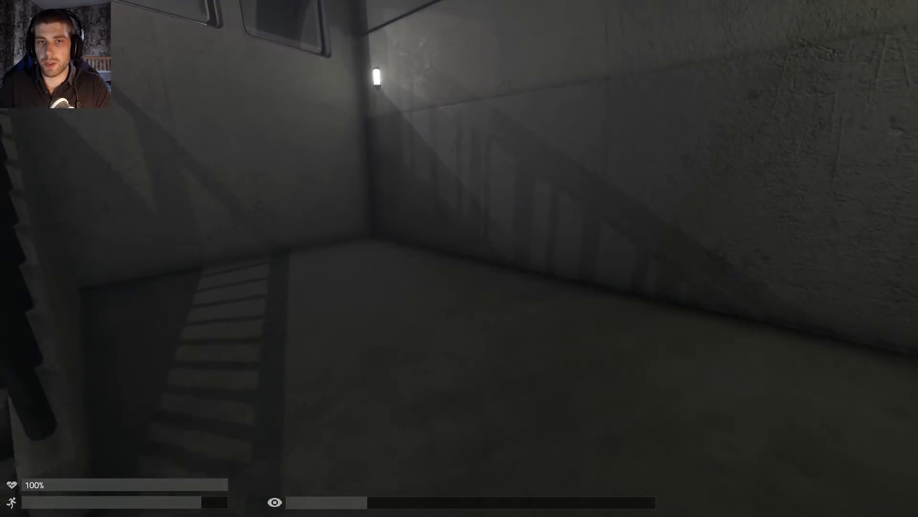
mouse_move(460, 259)
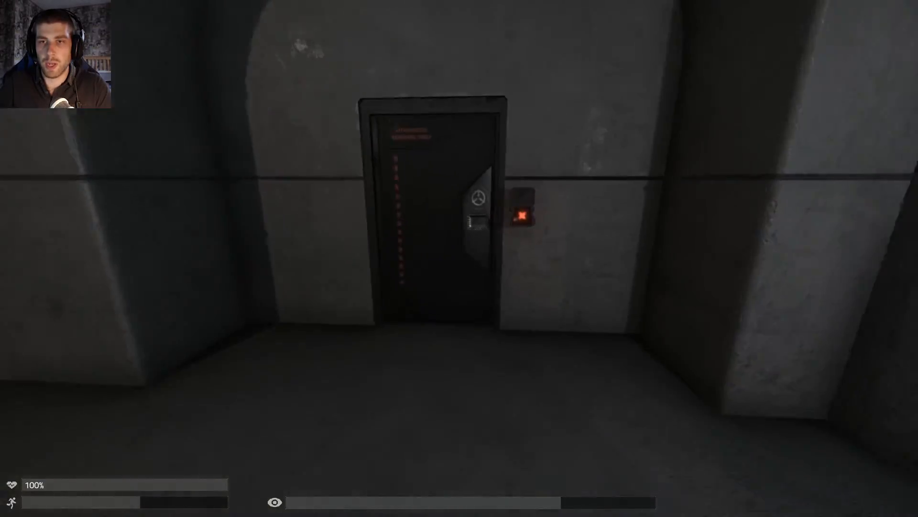
mouse_move(460, 258)
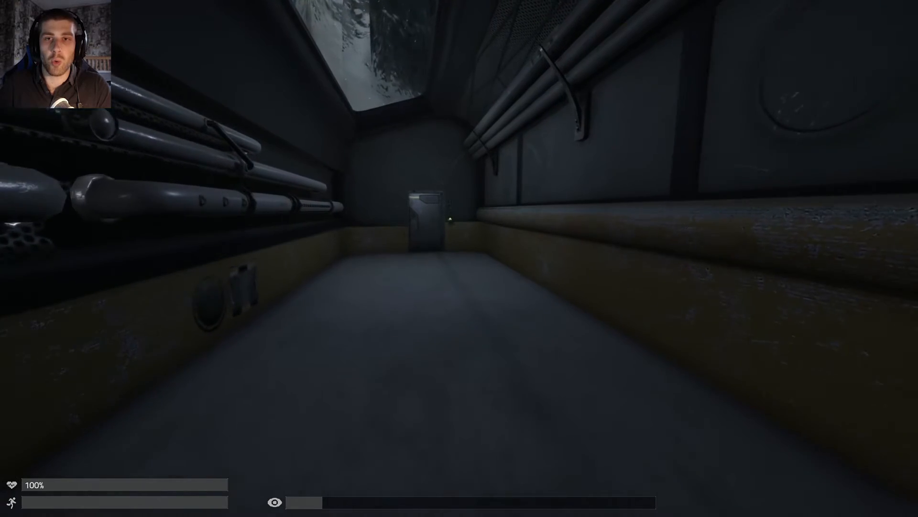
- Walk back down the piped corridor into the dark railed area
key(w)
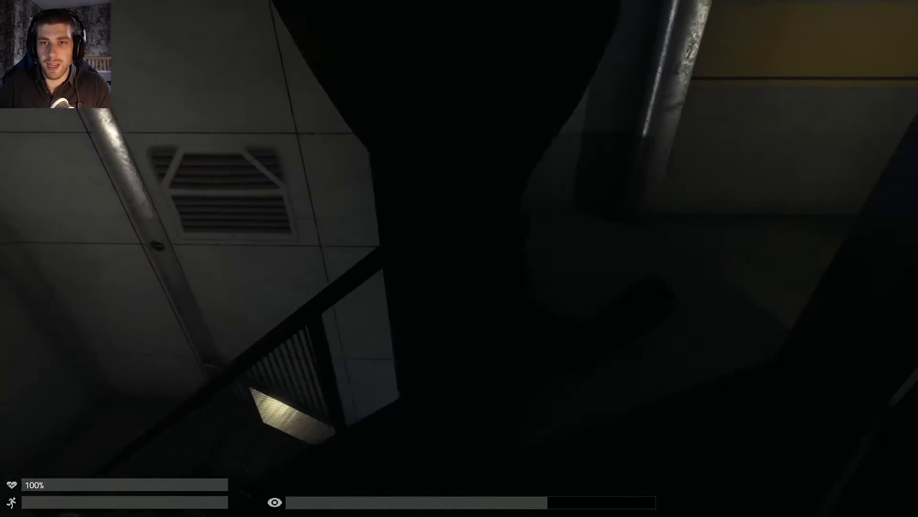
mouse_move(459, 258)
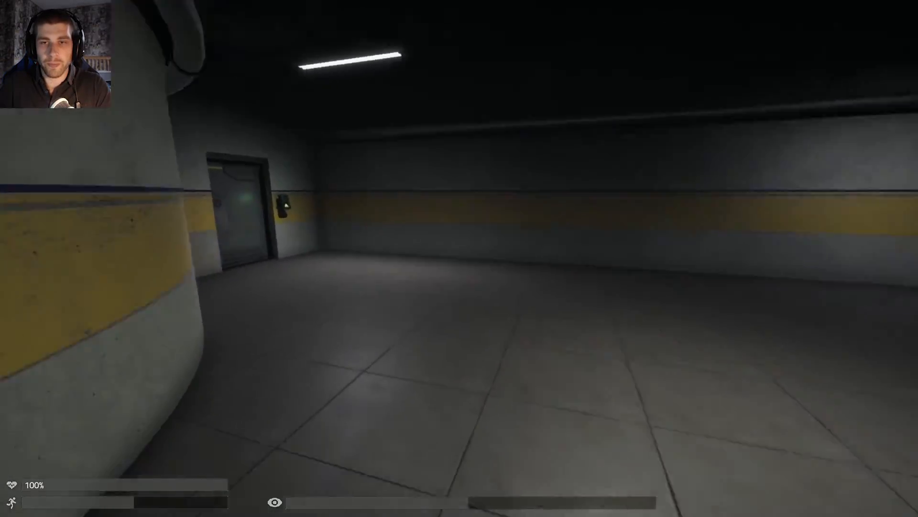
mouse_move(459, 258)
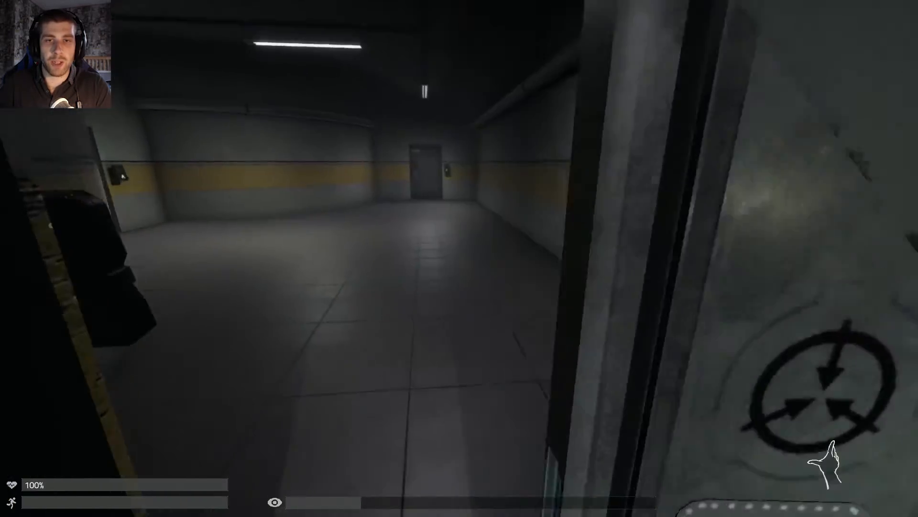
mouse_move(459, 259)
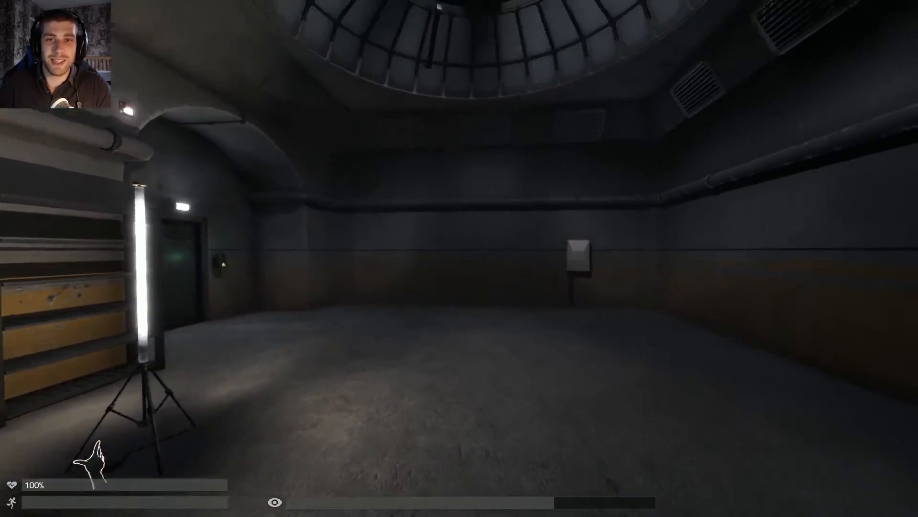
mouse_move(459, 258)
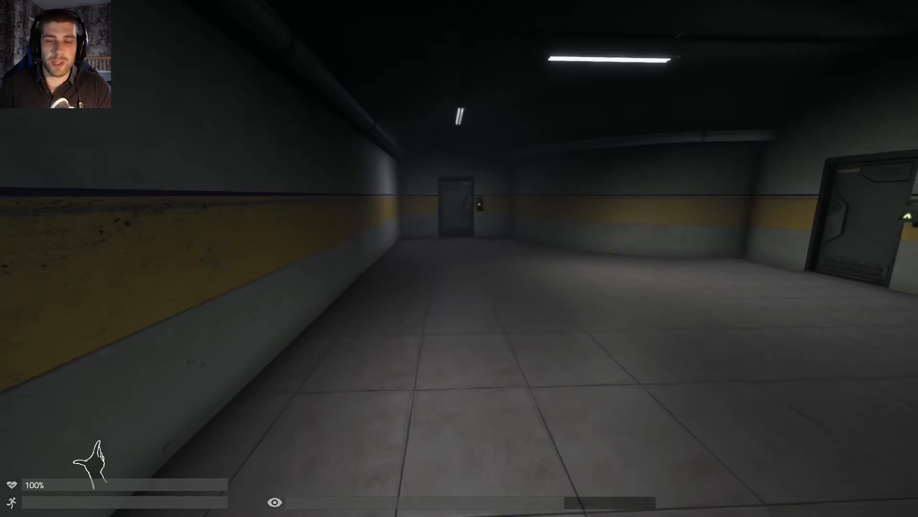
- Walk down the corridor to the door that opens onto the room with SCP-173
key(w)
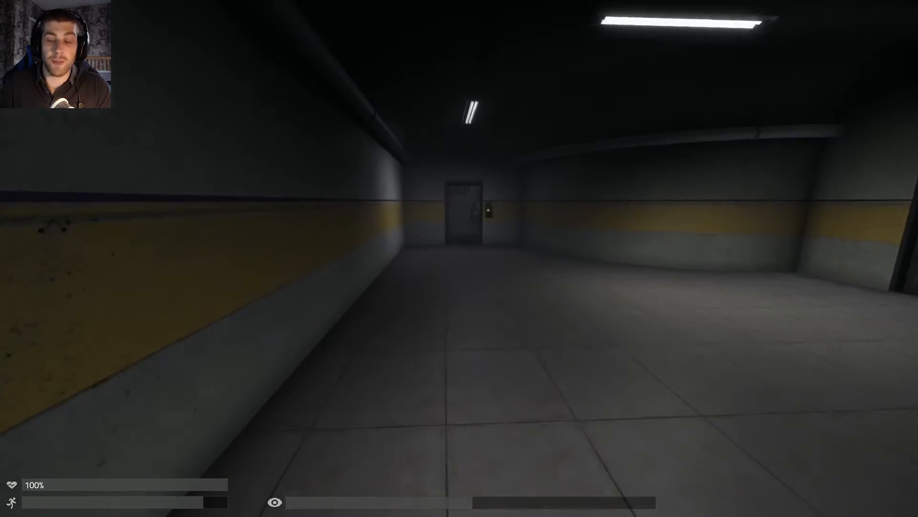
key(w)
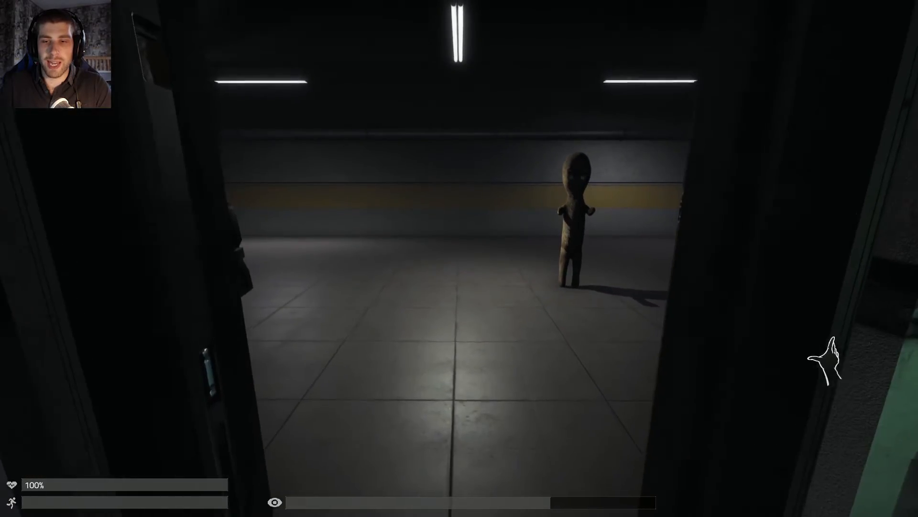
key(w)
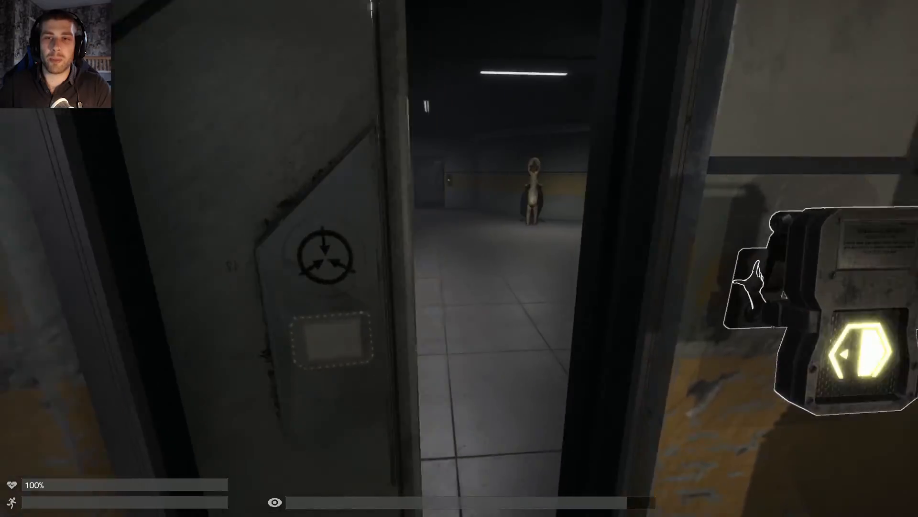
- Walk through the open doorway and across to the yellow-striped tiled room
key(w)
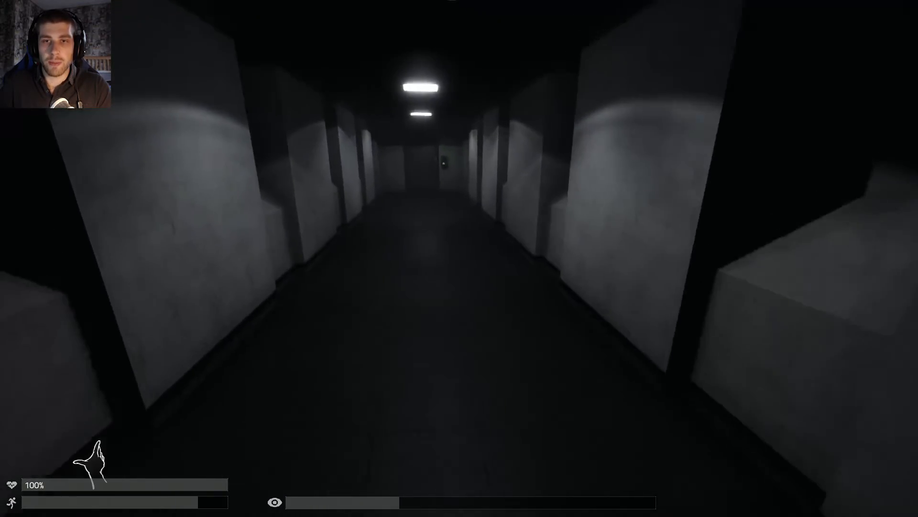
key(w)
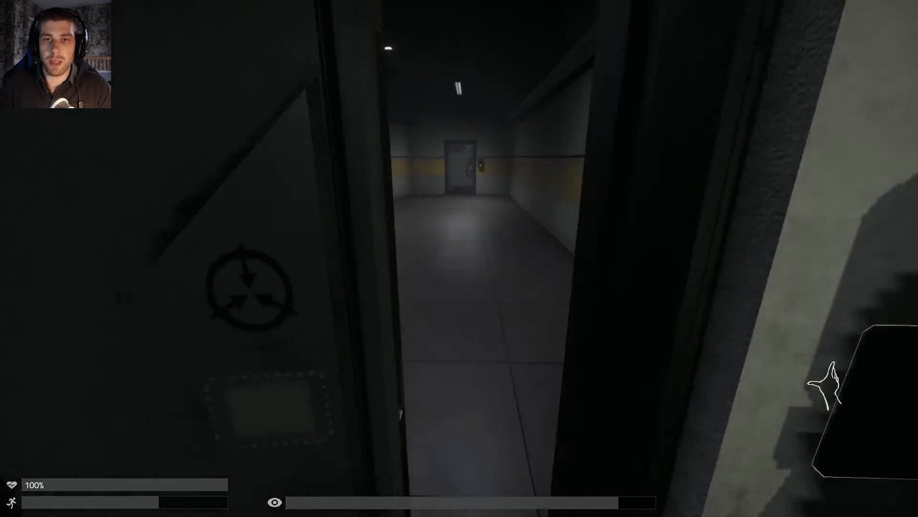
key(w)
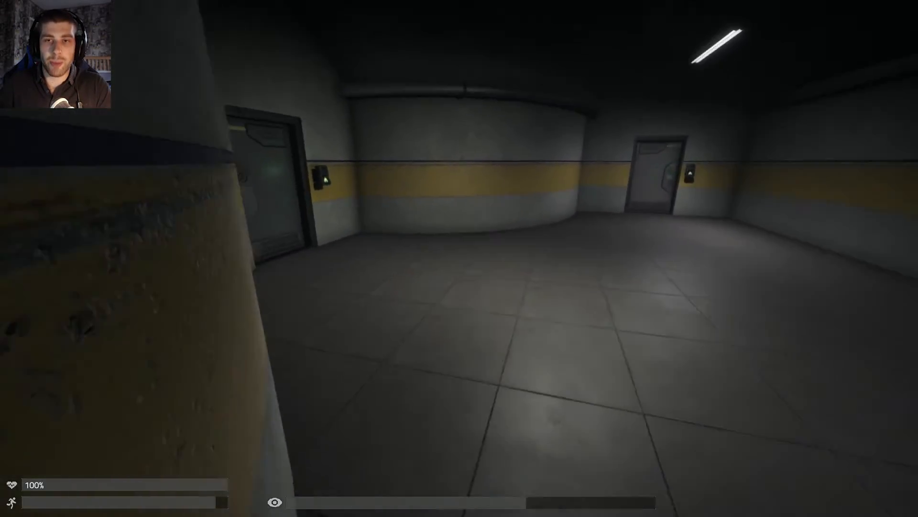
mouse_move(459, 258)
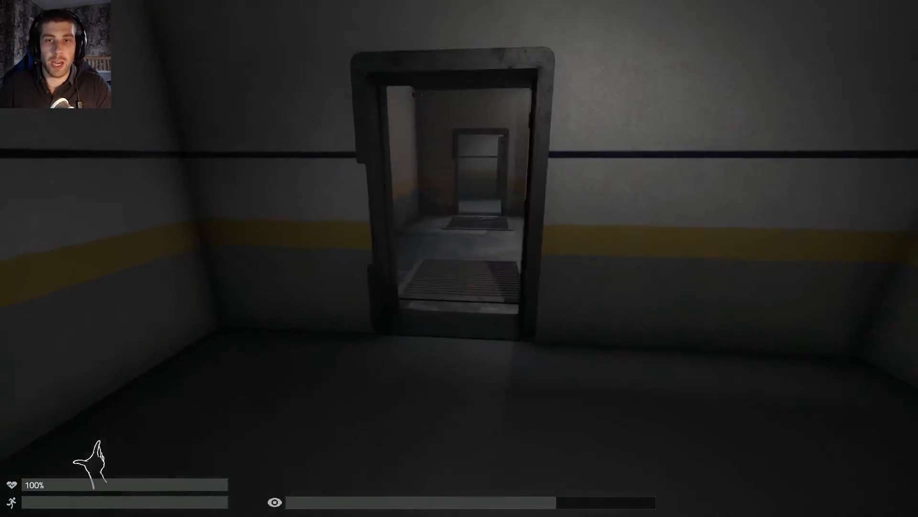
mouse_move(460, 259)
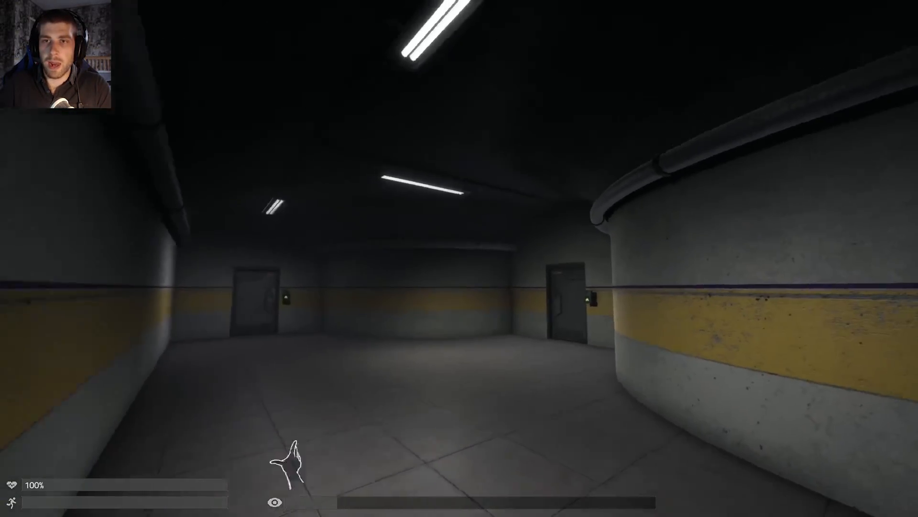
mouse_move(459, 259)
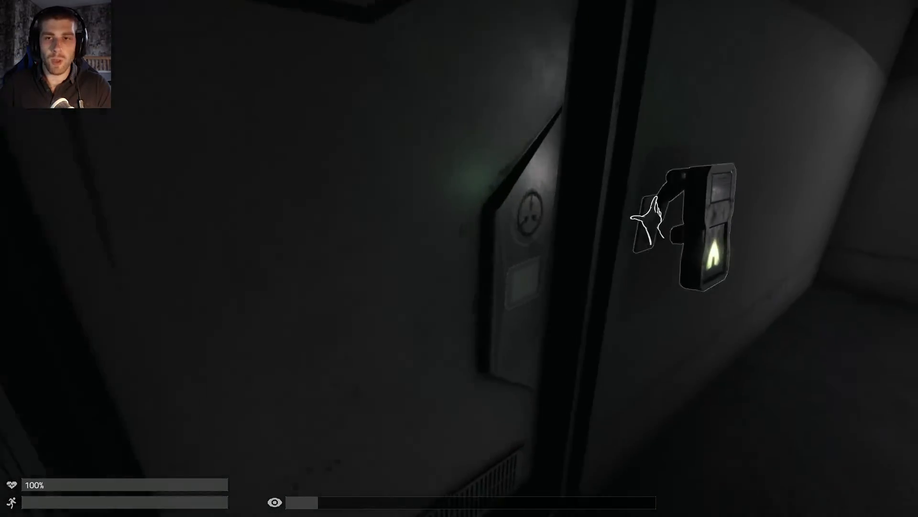
mouse_move(459, 259)
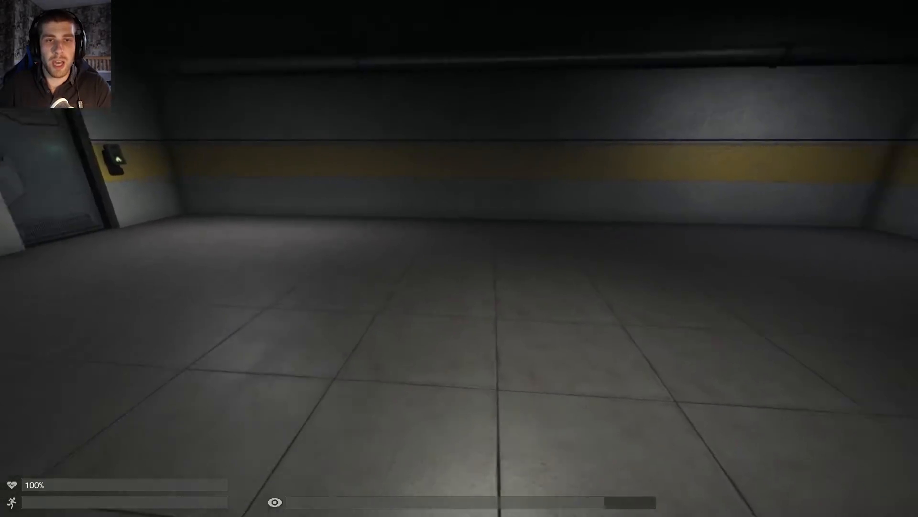
mouse_move(459, 258)
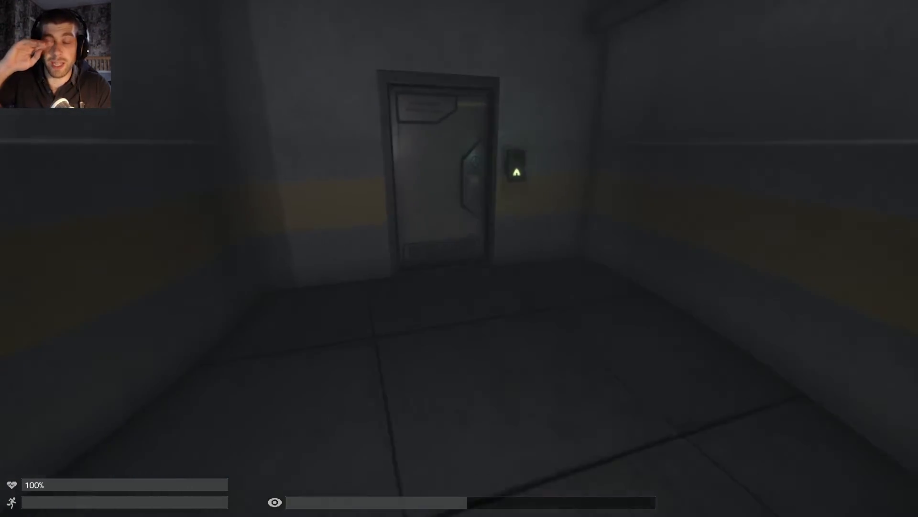
key(w)
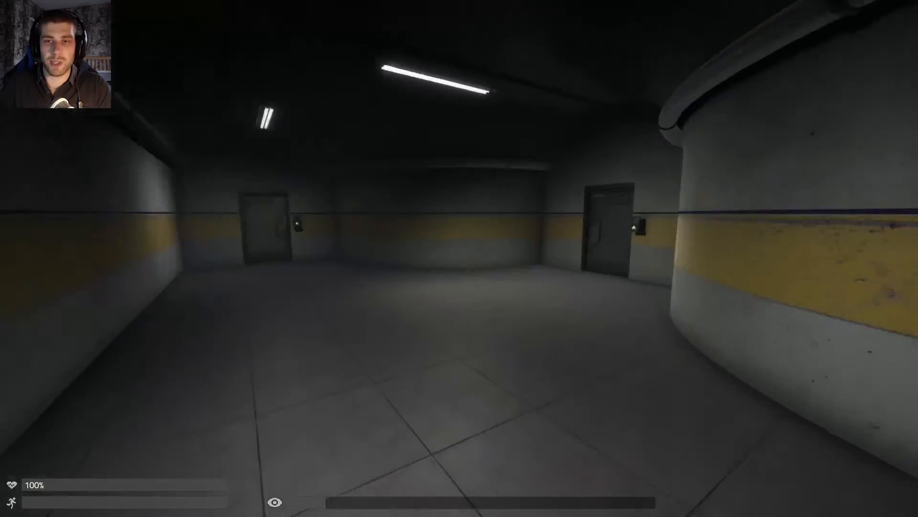
key(w)
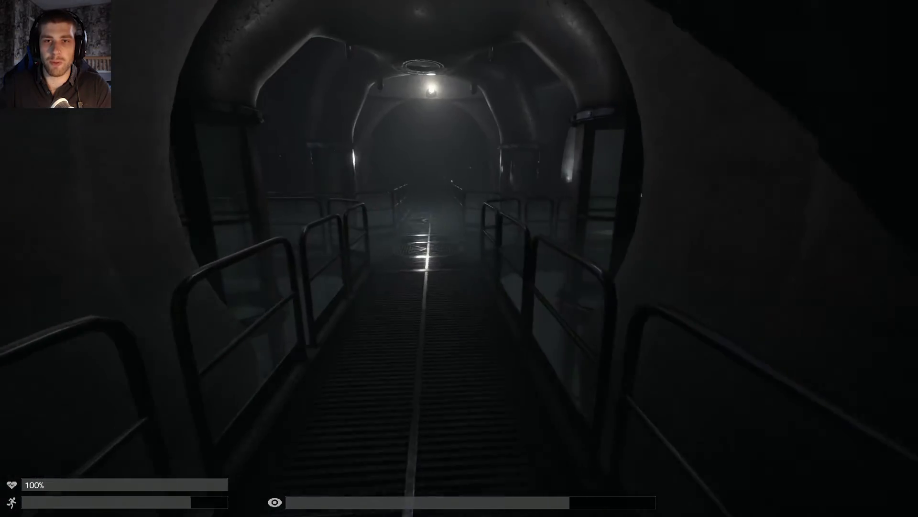
mouse_move(459, 259)
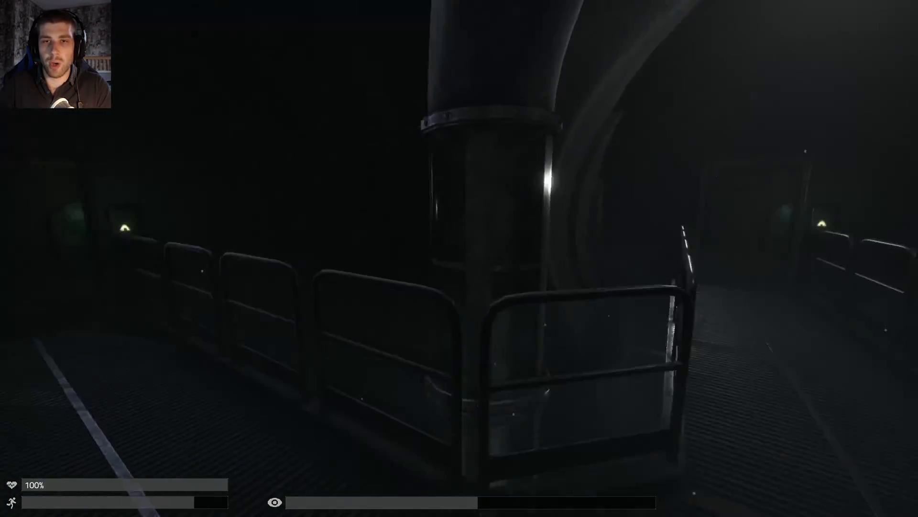
mouse_move(460, 258)
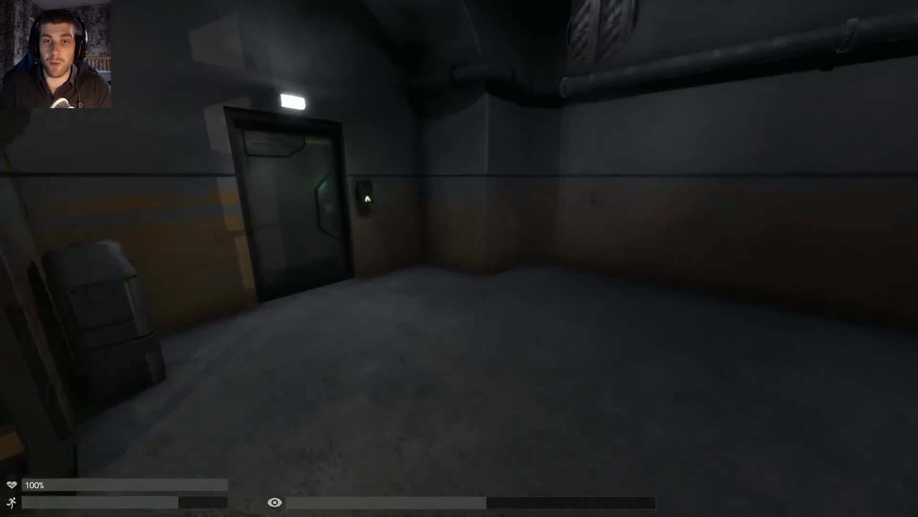
- Cross the catwalk, pass the authorized-personnel door and reach the small room with the box
key(w)
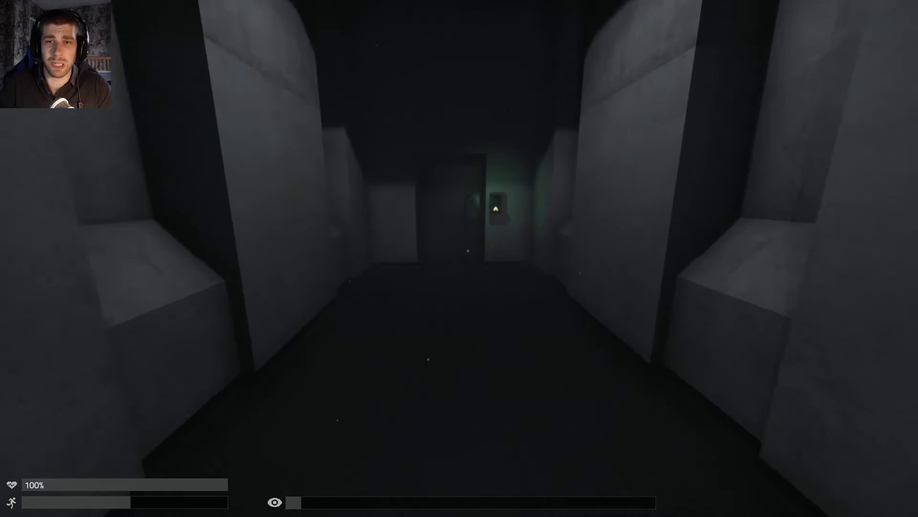
key(w)
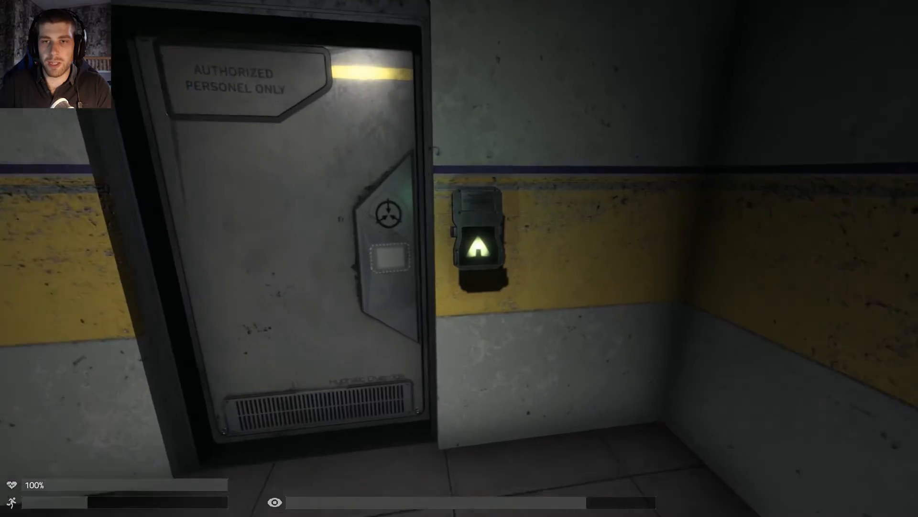
key(w)
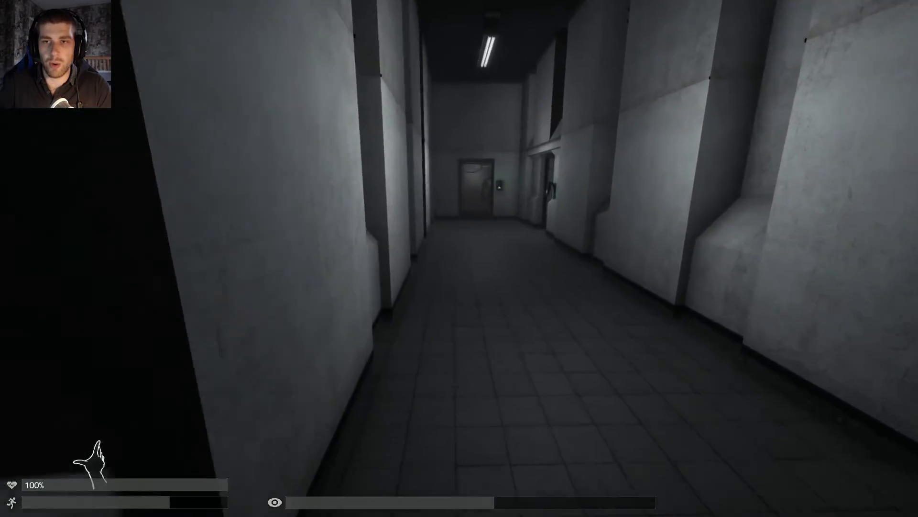
key(w)
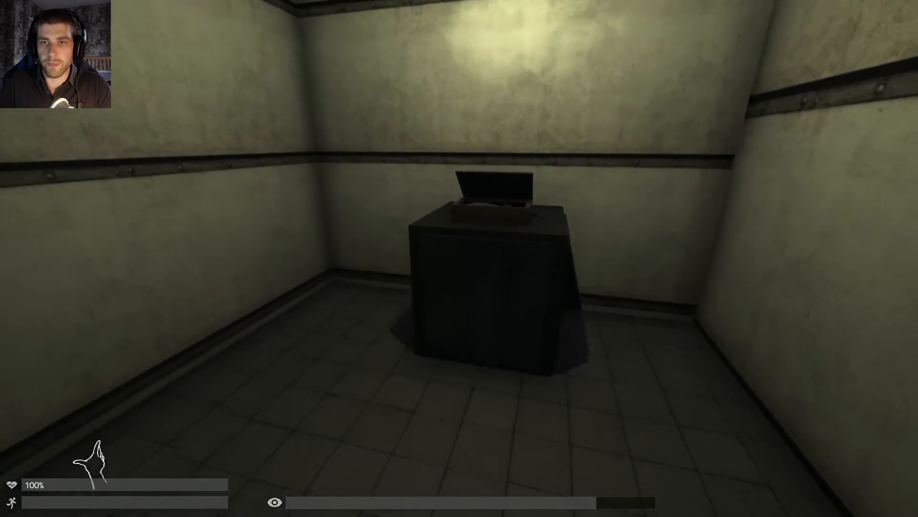
- Check the inventory while inside the small room with the open box
key(tab)
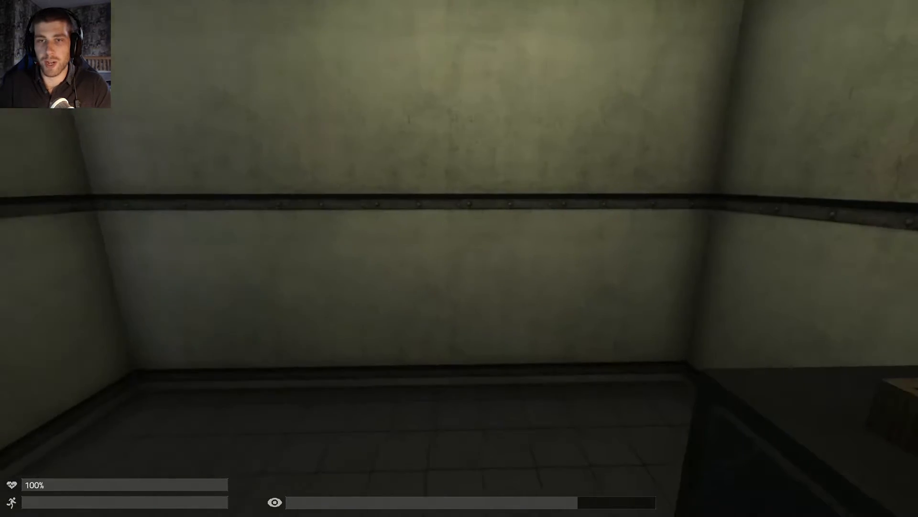
mouse_move(459, 258)
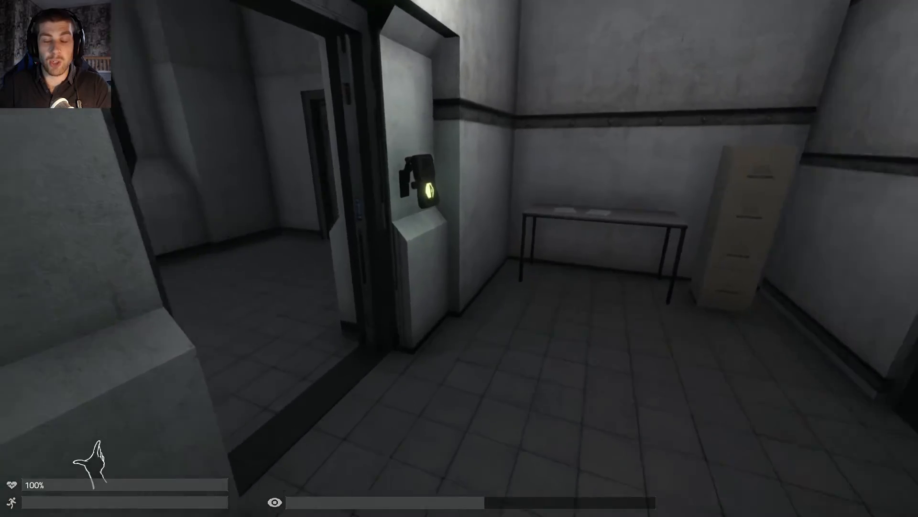
mouse_move(459, 258)
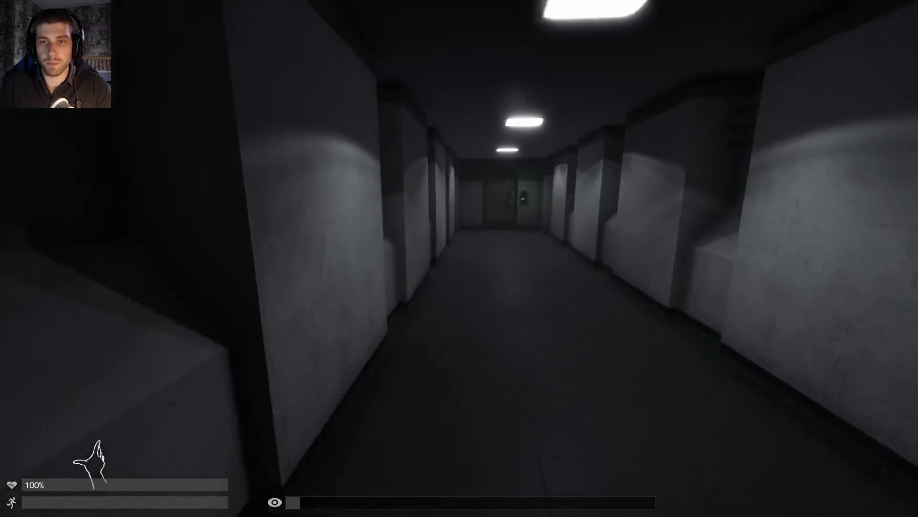
- Walk down the spiral stairwell and along the long grey corridor to the hallway of doors
key(w)
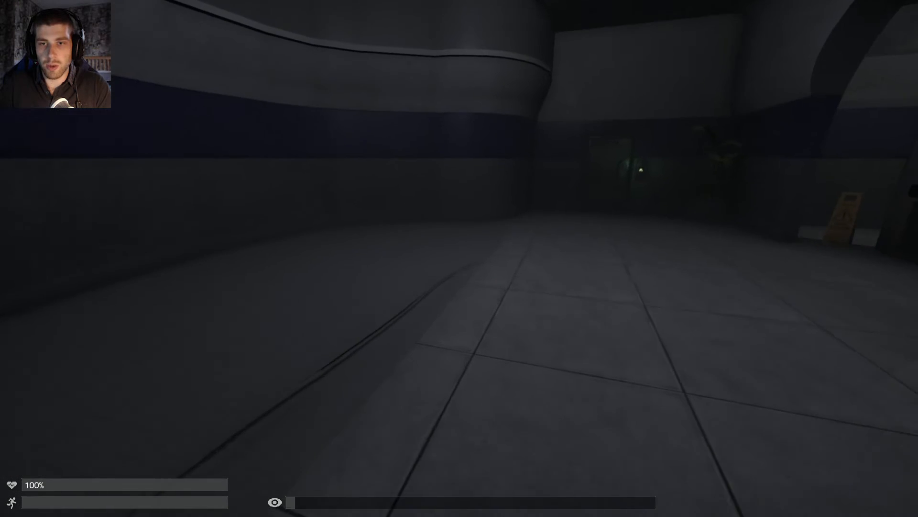
mouse_move(459, 259)
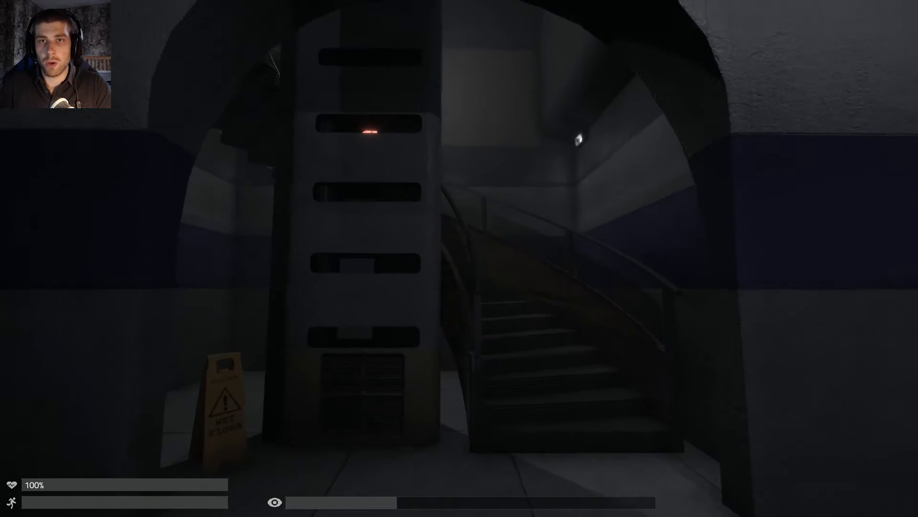
mouse_move(459, 258)
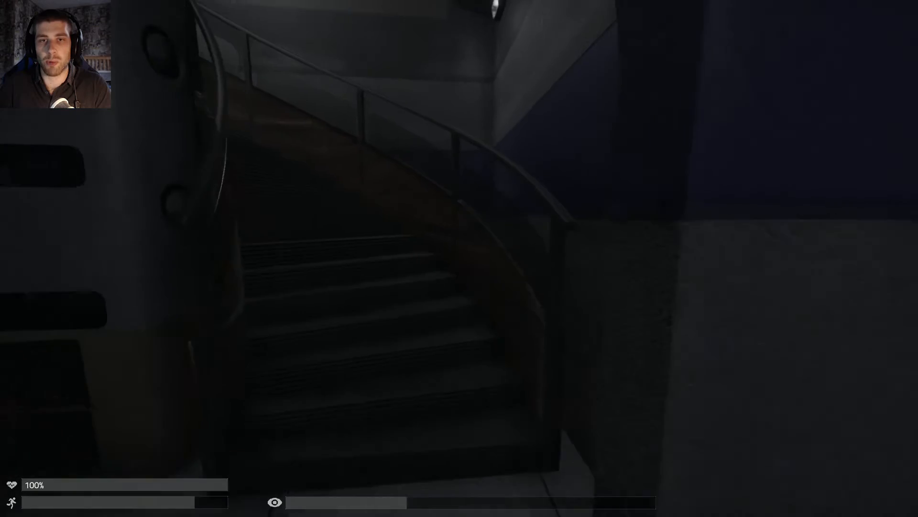
key(w)
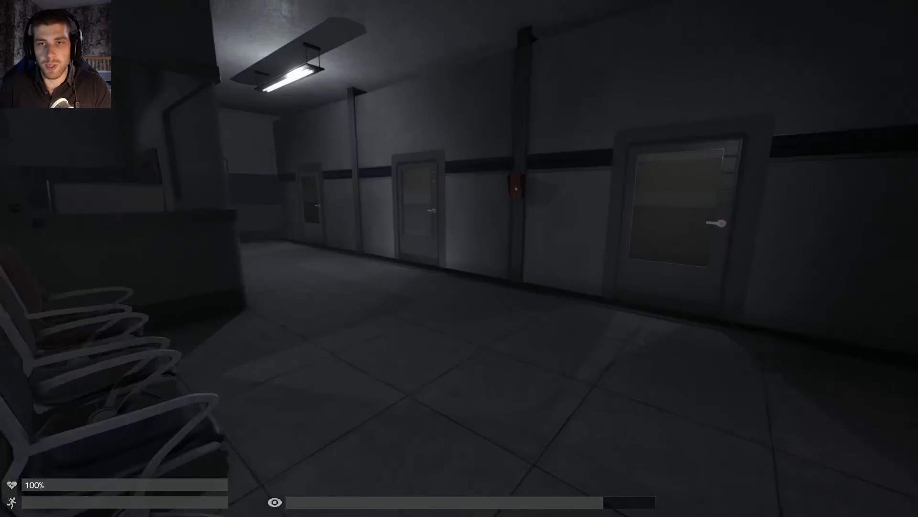
mouse_move(459, 258)
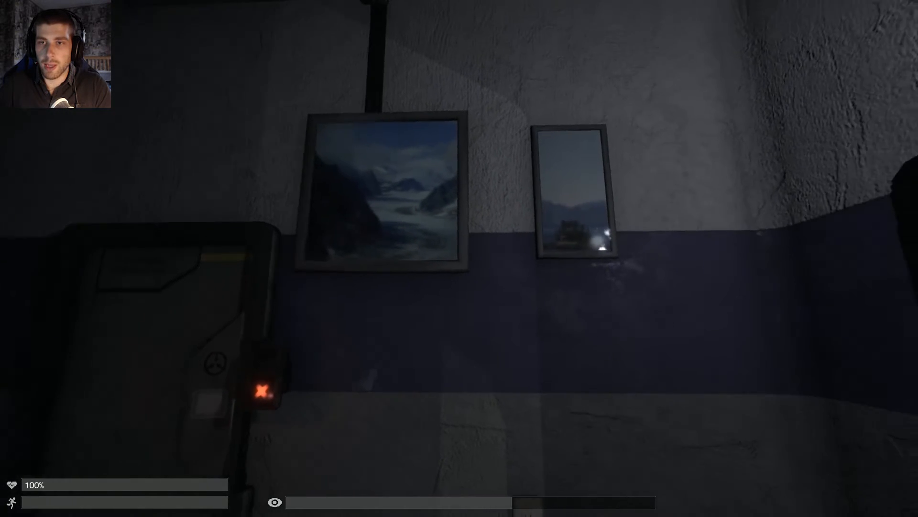
mouse_move(459, 258)
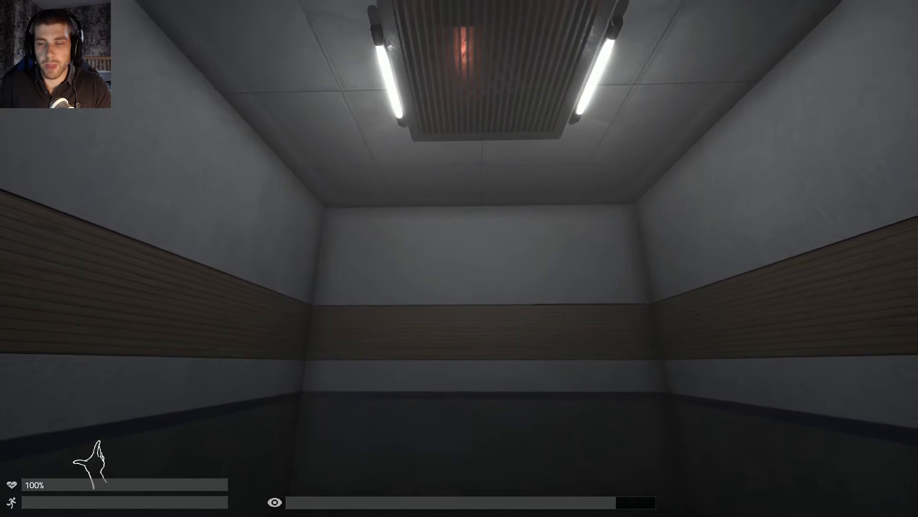
mouse_move(459, 258)
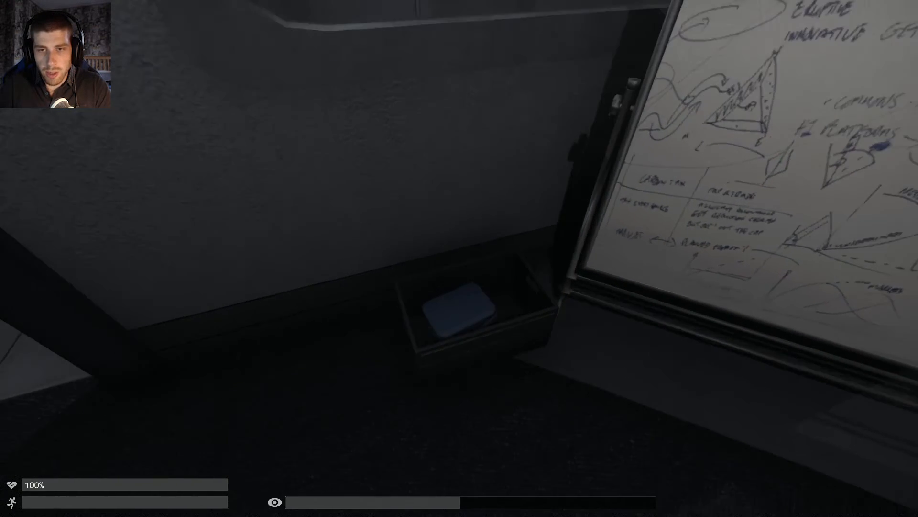
mouse_move(460, 258)
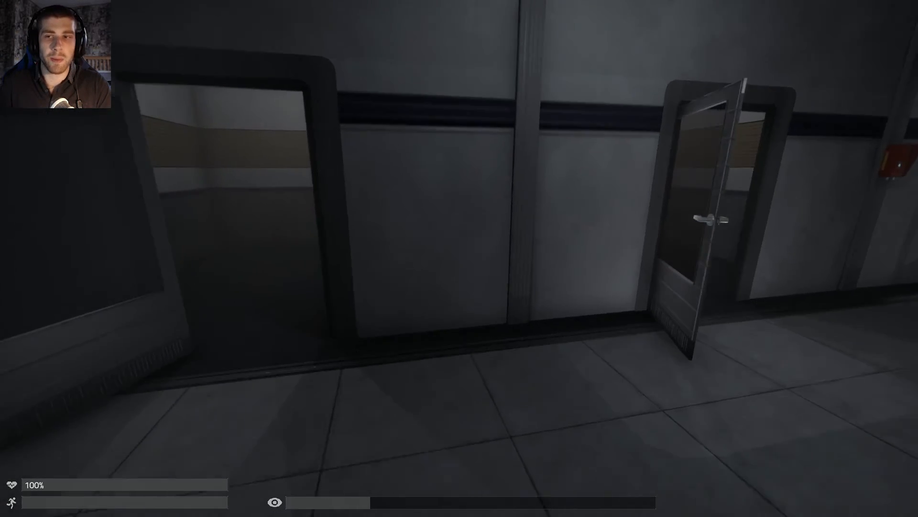
mouse_move(459, 258)
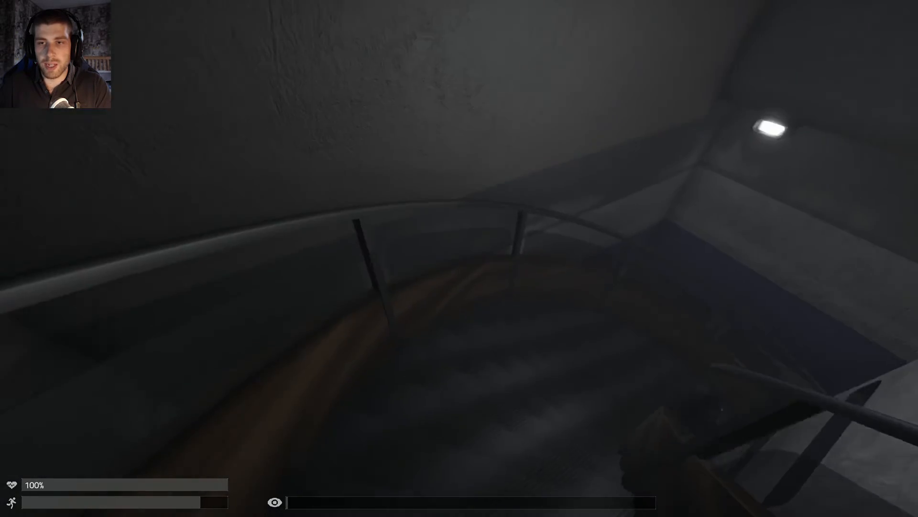
mouse_move(459, 259)
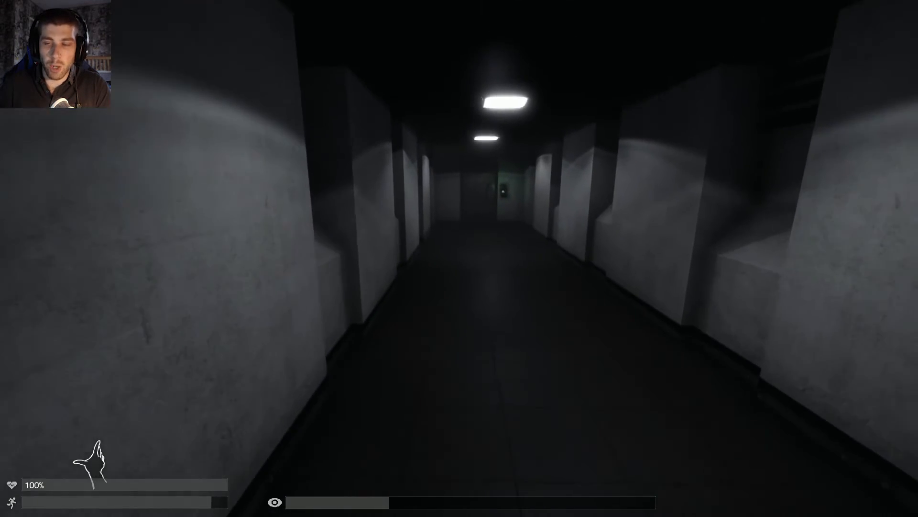
- Walk the grey corridor into the yellow-striped hallway with chairs, passing the pedestal device
key(w)
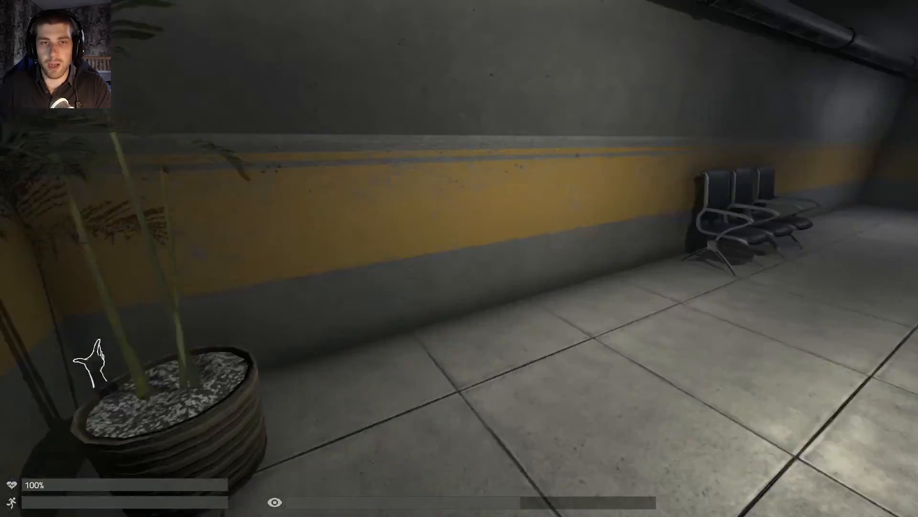
mouse_move(459, 258)
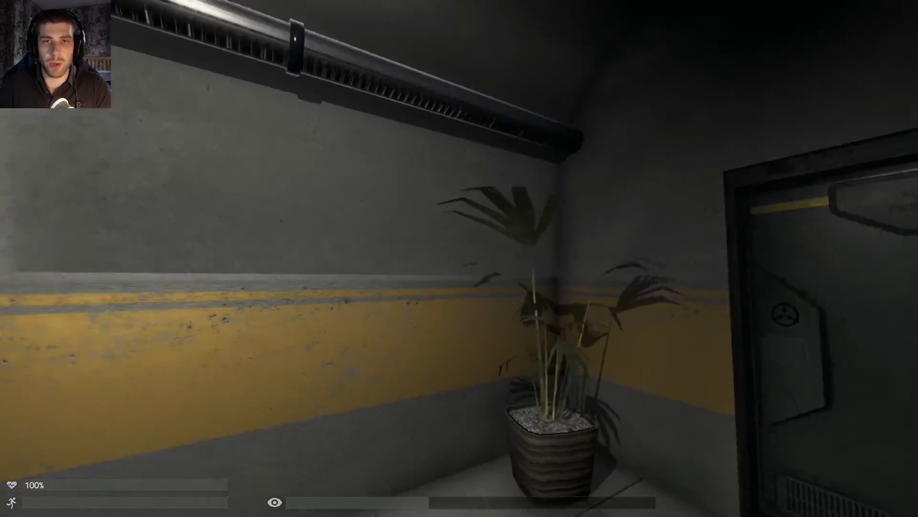
mouse_move(459, 259)
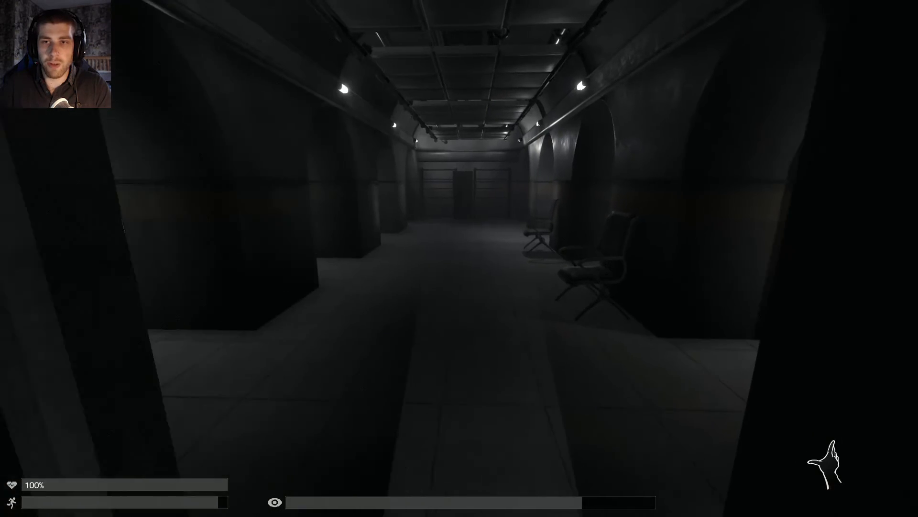
mouse_move(459, 259)
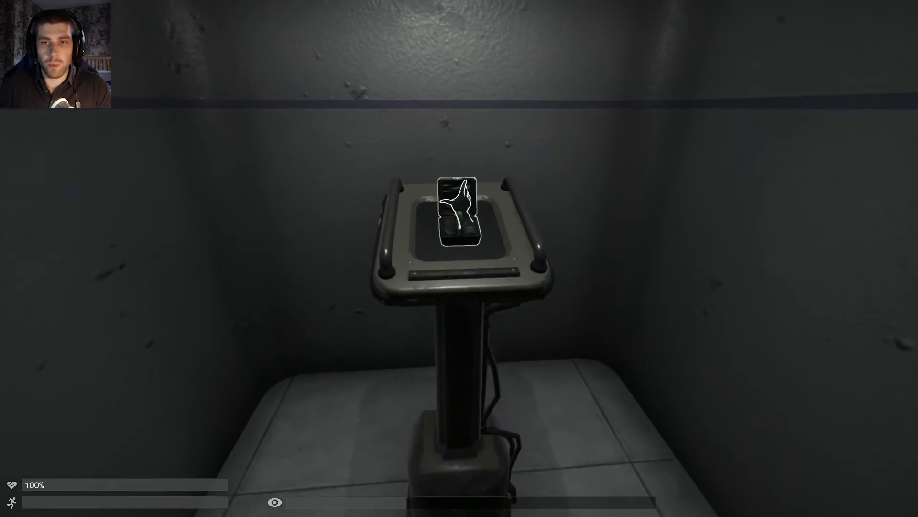
mouse_move(459, 259)
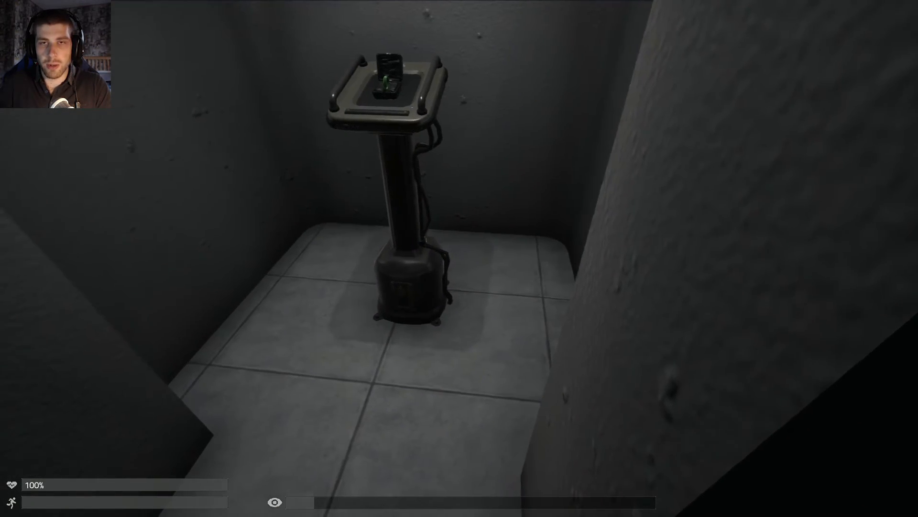
mouse_move(459, 258)
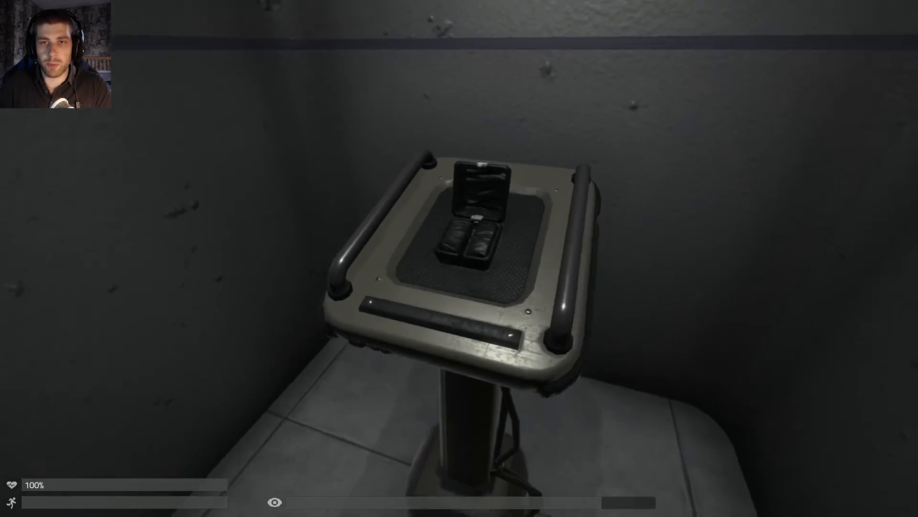
mouse_move(460, 258)
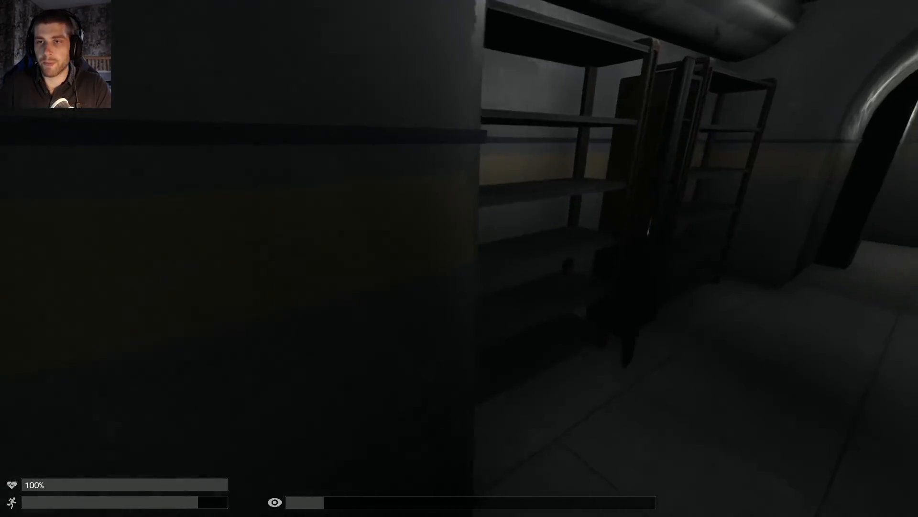
mouse_move(459, 258)
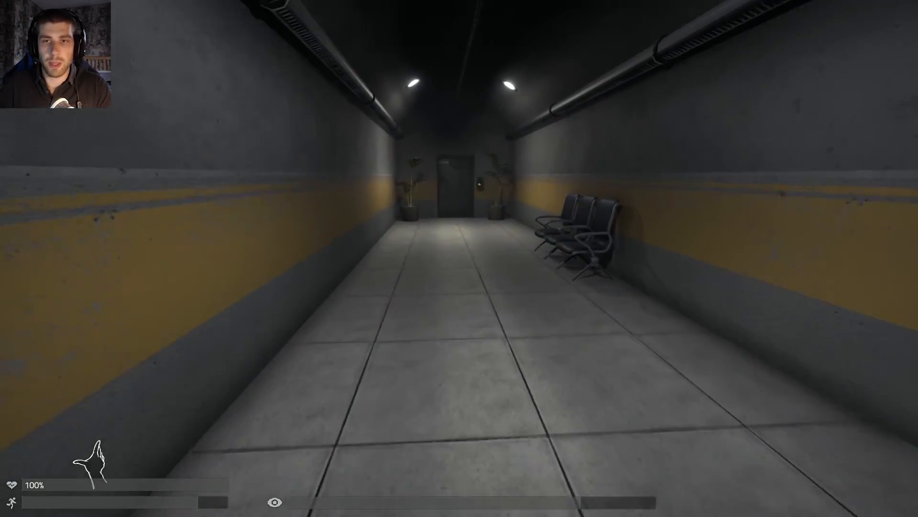
- Pass through the doors at the corridor ends into the curved room and reach the wall panel
key(w)
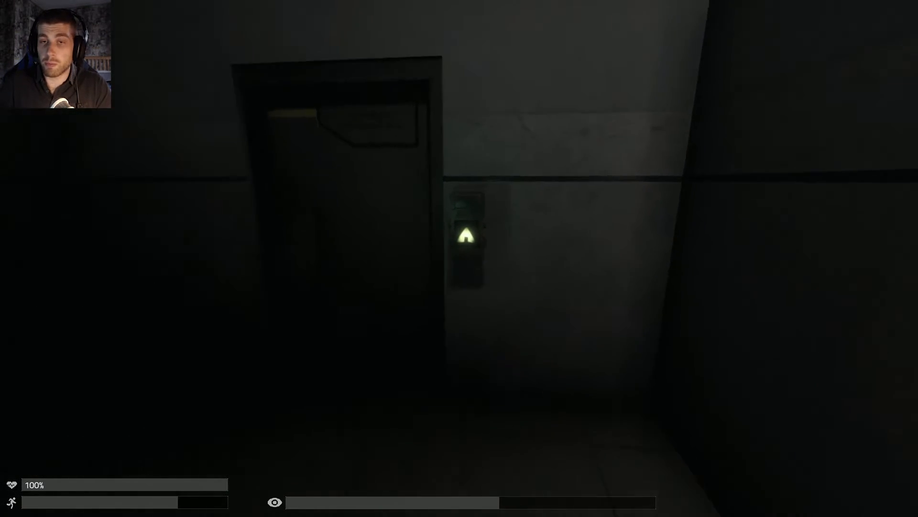
key(w)
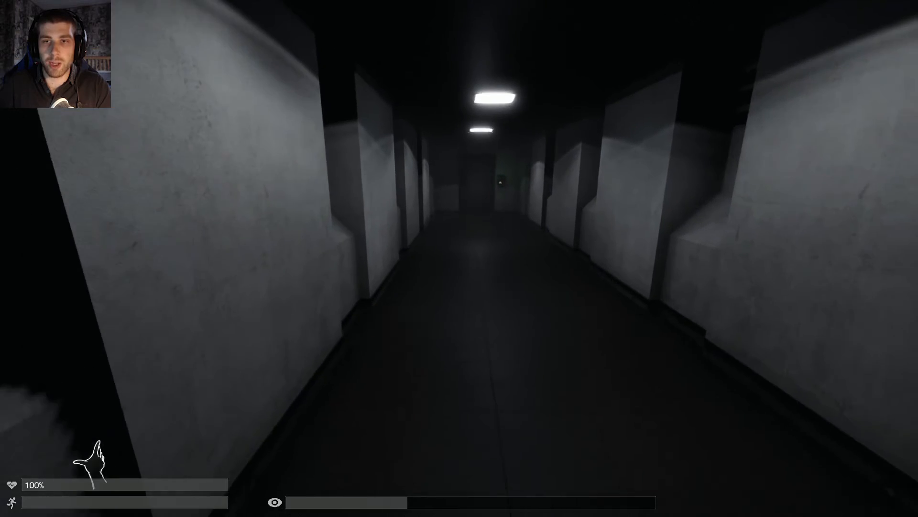
key(w)
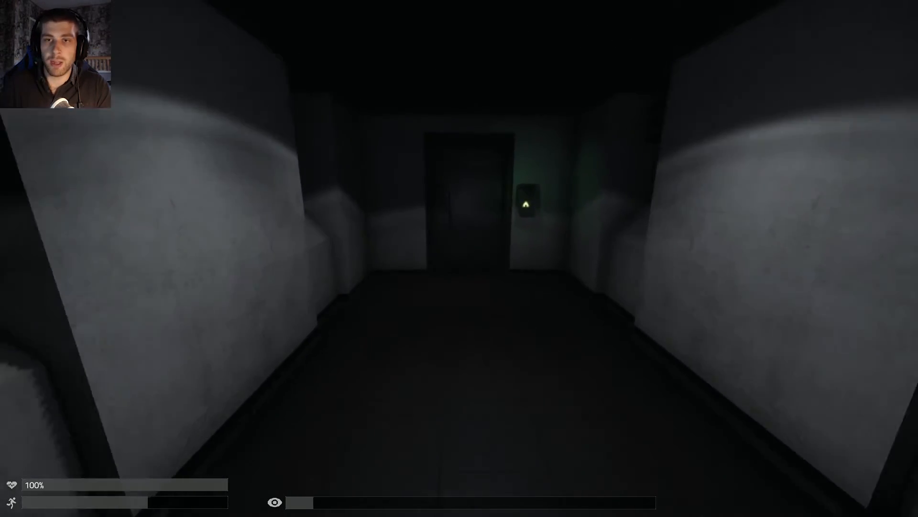
key(w)
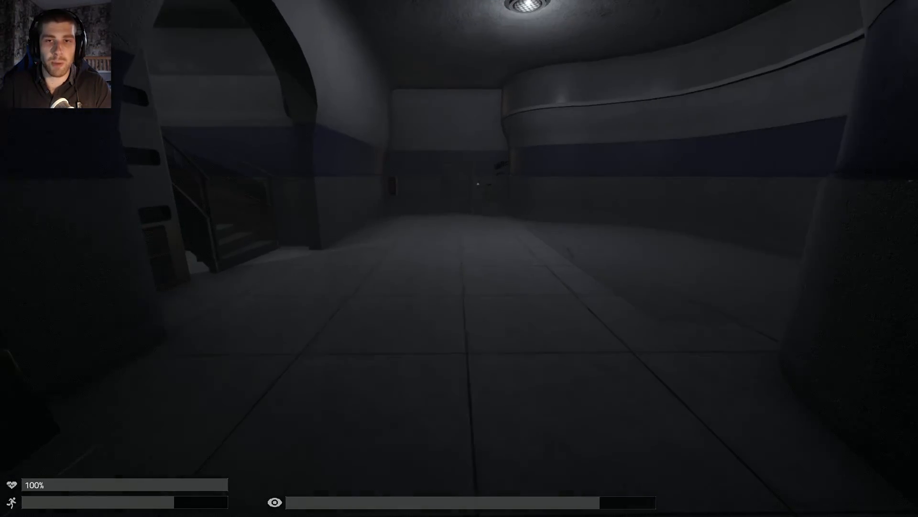
key(w)
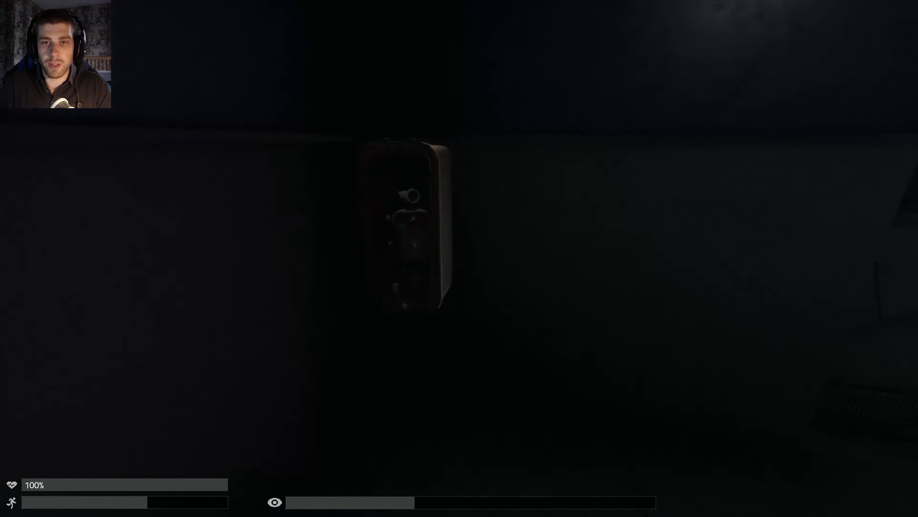
mouse_move(459, 258)
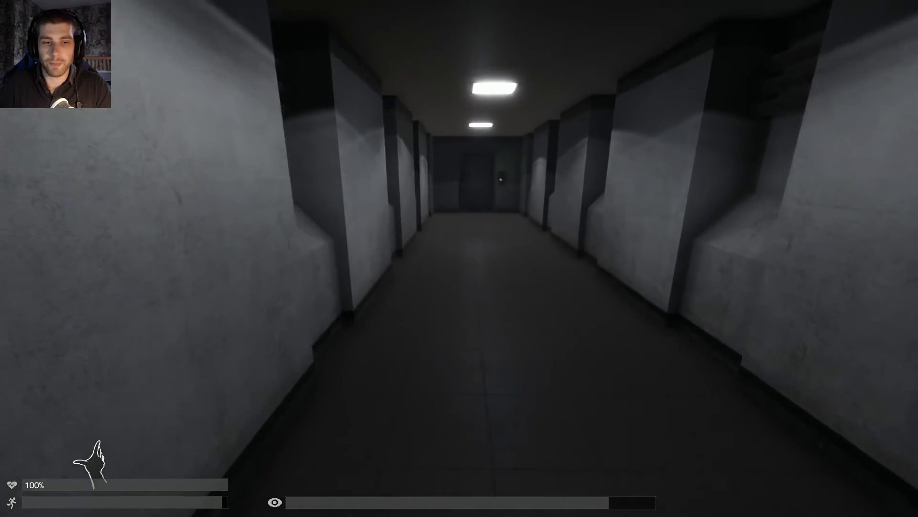
- Continue down the corridor to the Personnel door with its keycard reader
key(w)
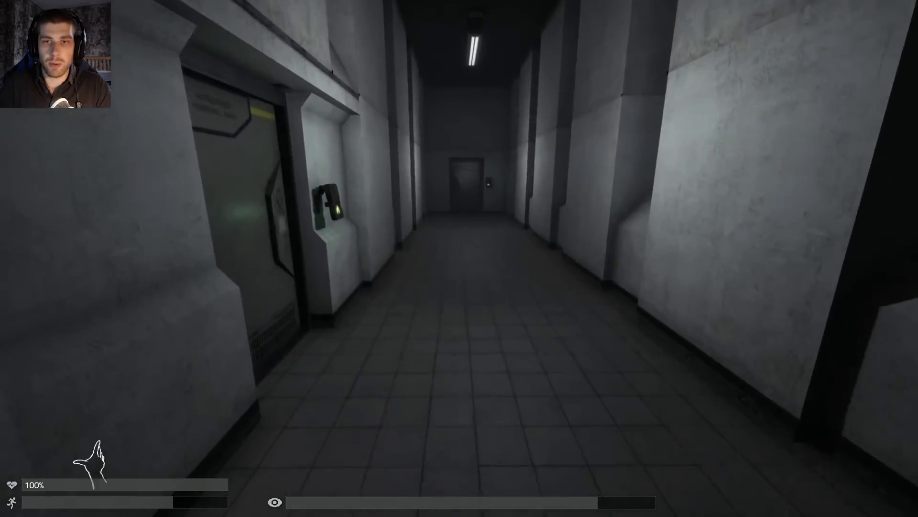
key(w)
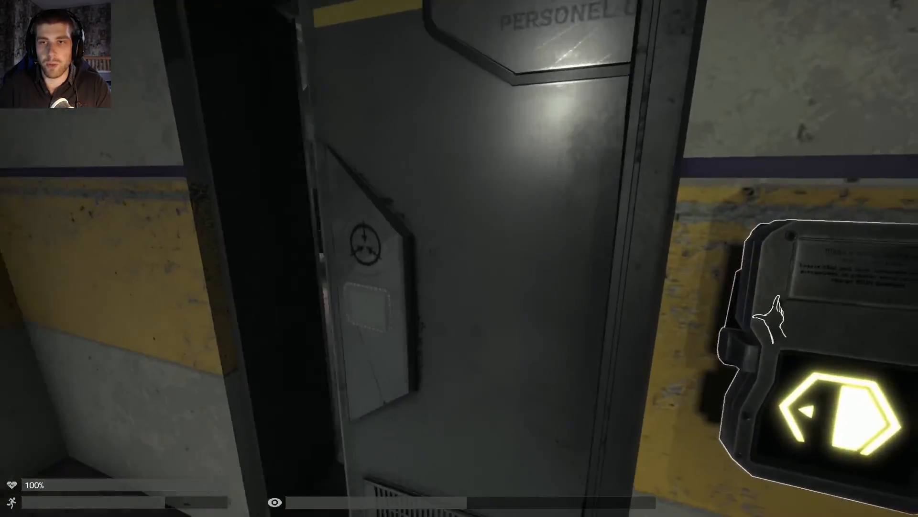
mouse_move(459, 258)
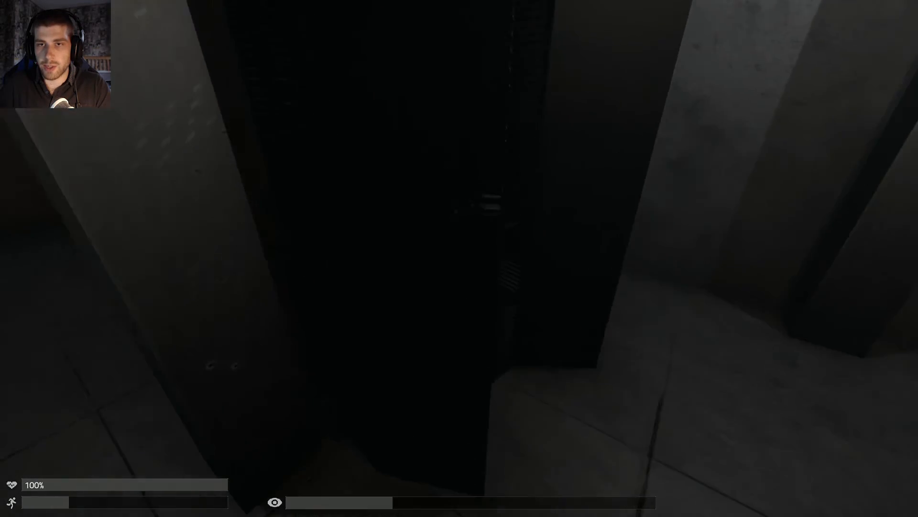
mouse_move(459, 257)
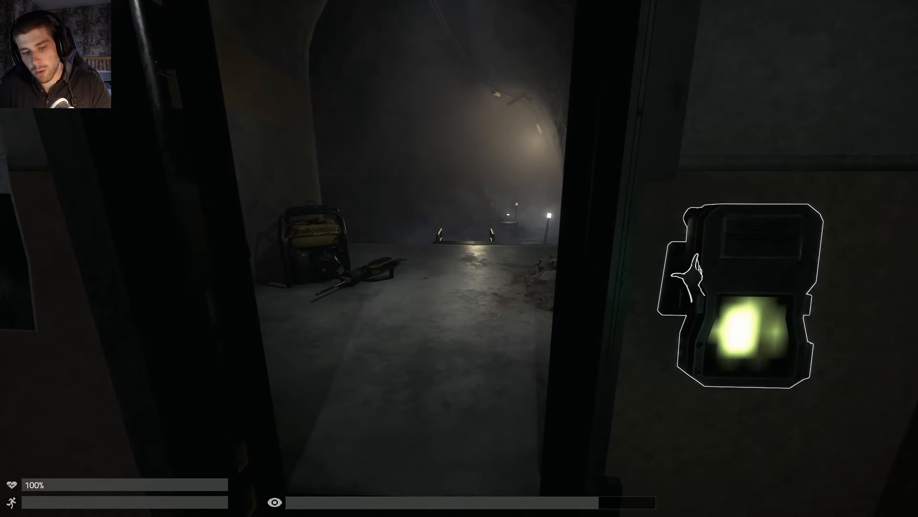
- Pause and resume in the misty tunnel, then return to the main menu from the Game Over screen
key(Escape)
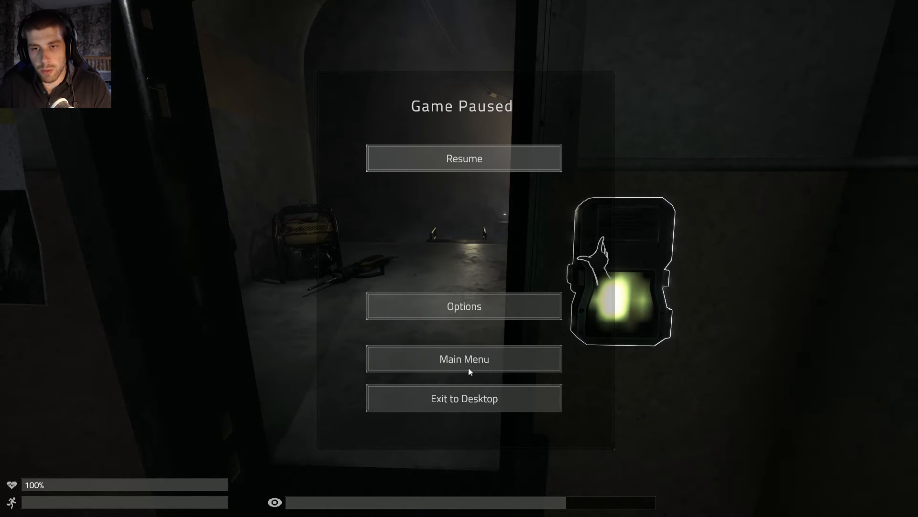
click(464, 306)
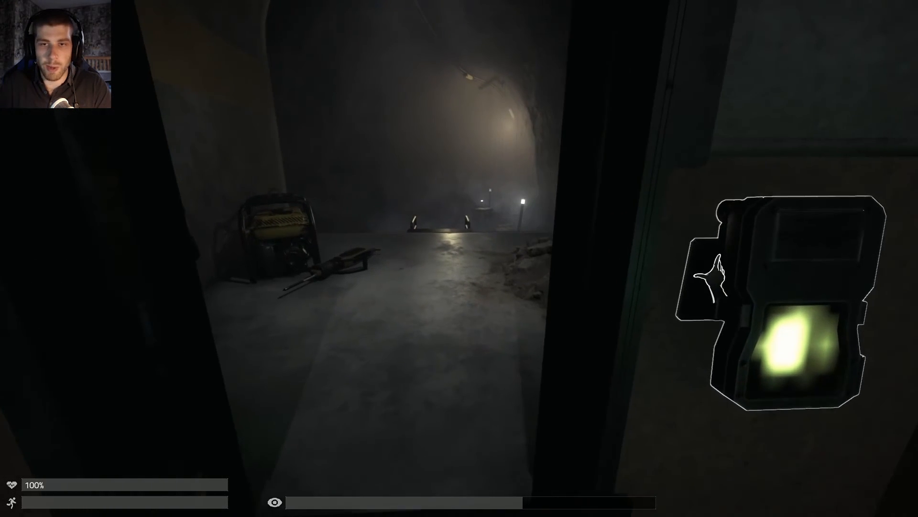
mouse_move(460, 258)
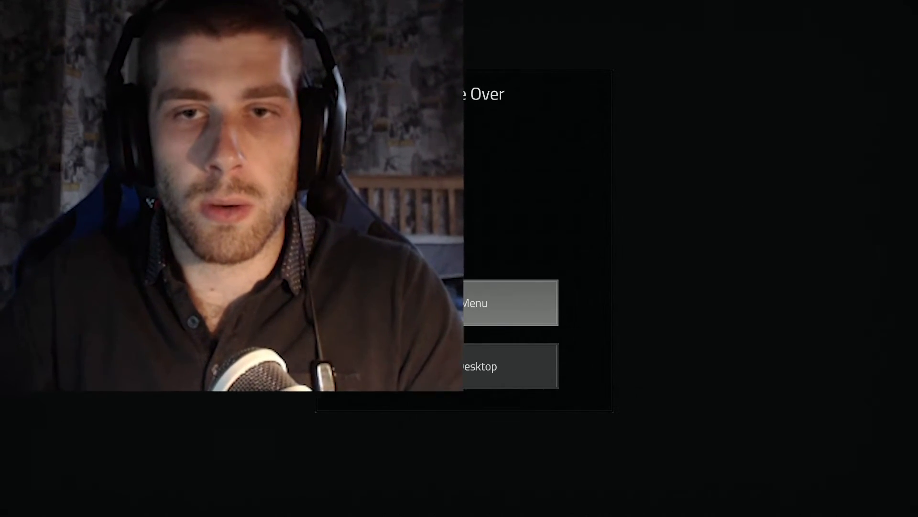
click(510, 303)
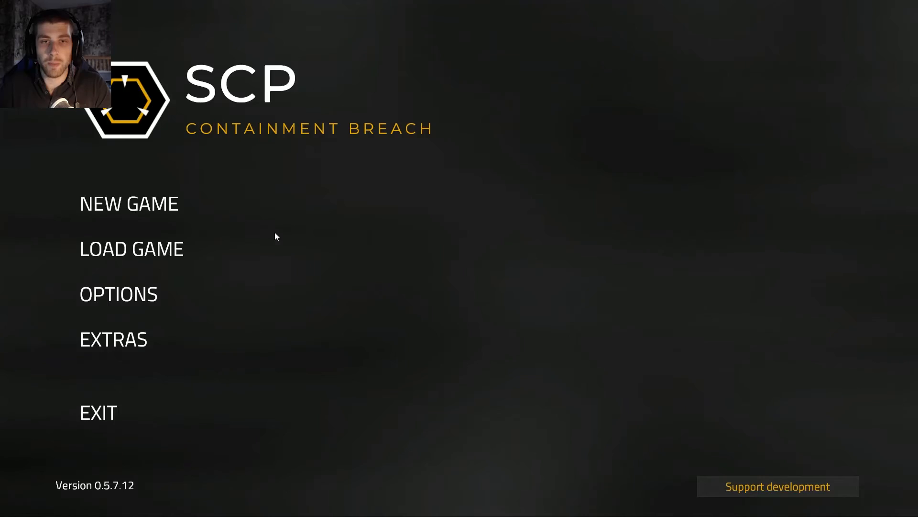
- Start a new game from the main menu and continue once loading completes
click(129, 202)
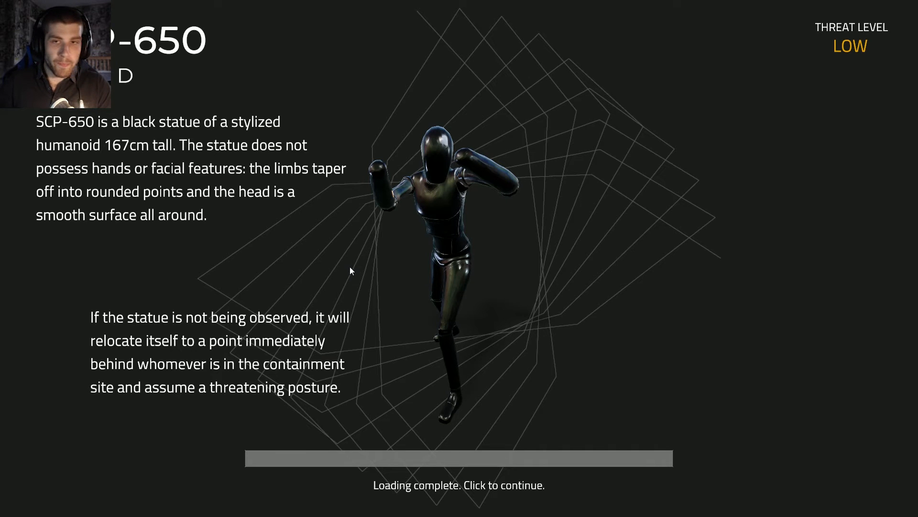
click(459, 484)
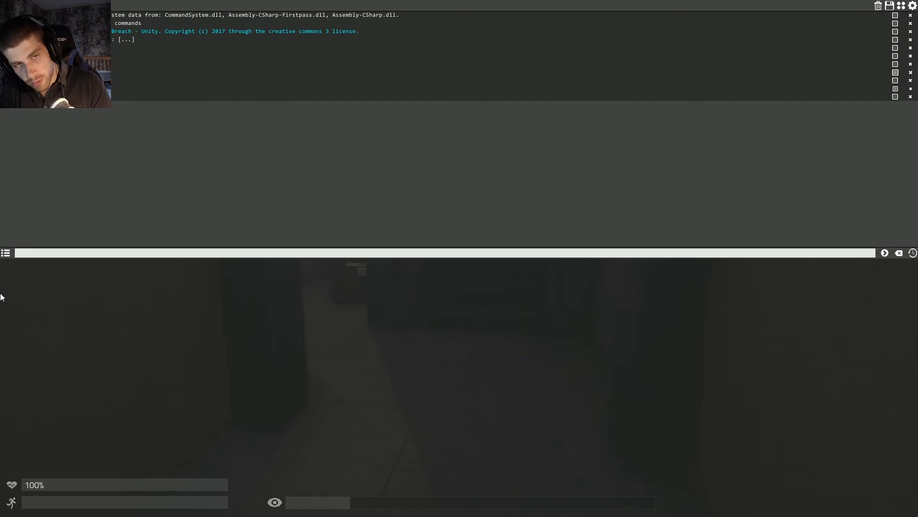
- Enter a partial 'spawn' command in the console, then close it on the dark stairs
text(spa)
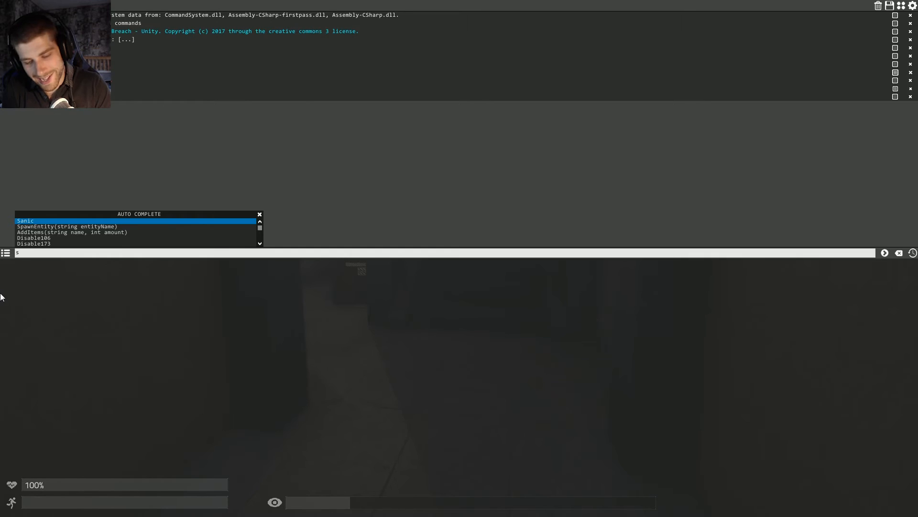
text(pawn)
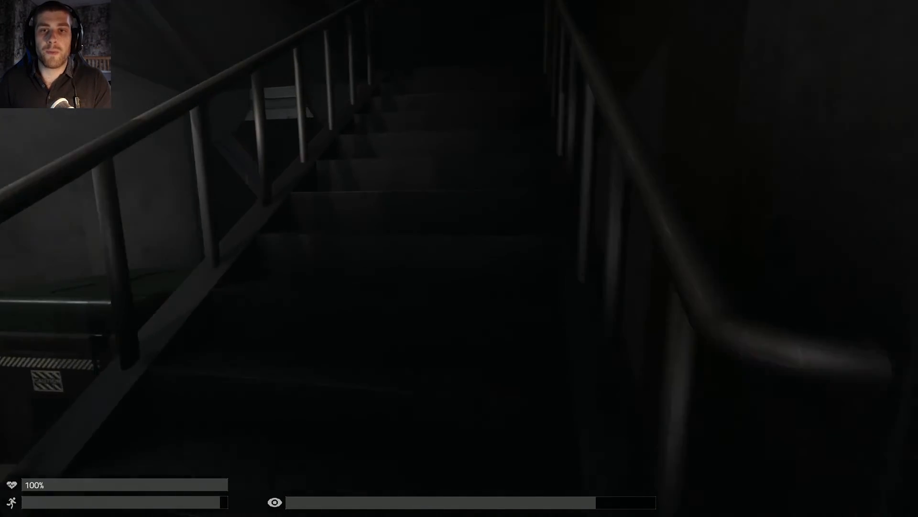
mouse_move(459, 258)
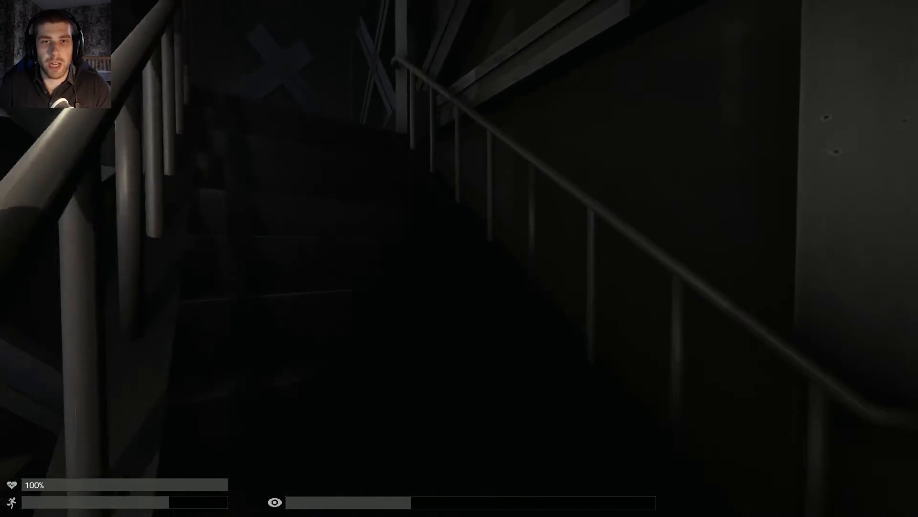
mouse_move(460, 258)
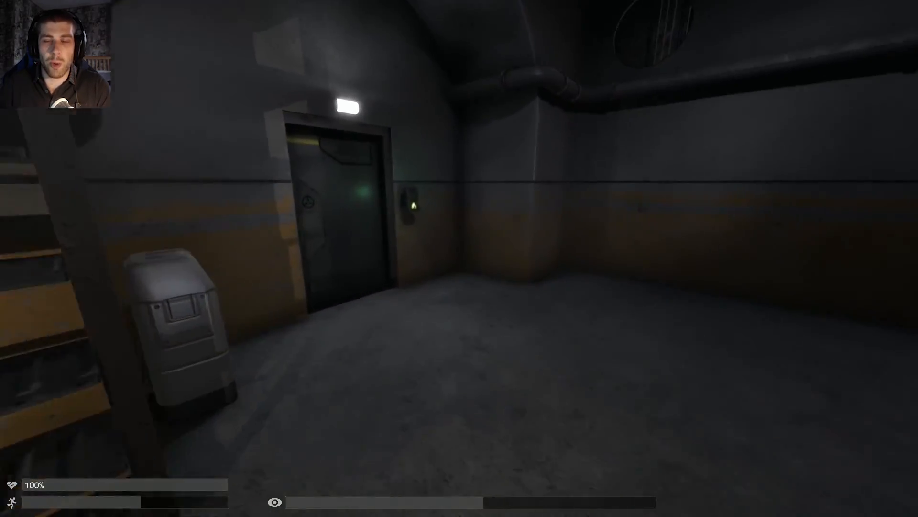
- Descend the stairs and go through the doors by the button panel, the corridor end and the curved hall
key(w)
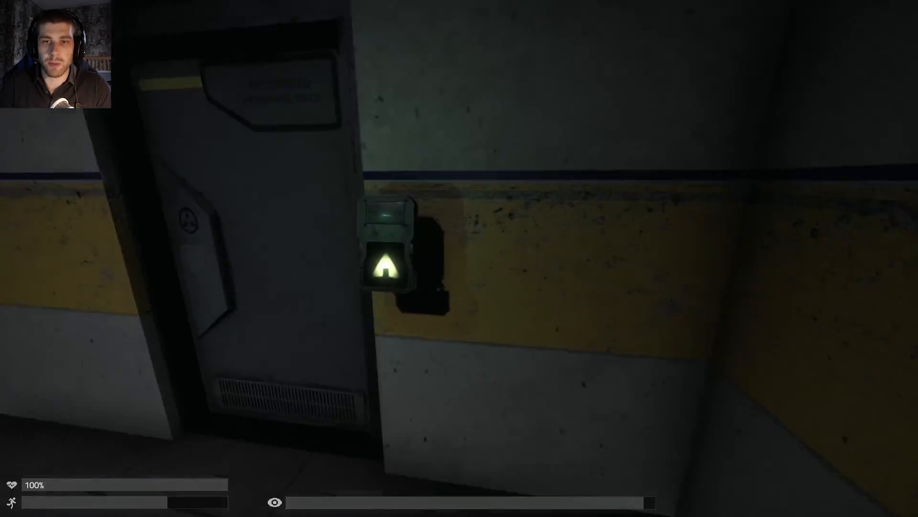
mouse_move(459, 258)
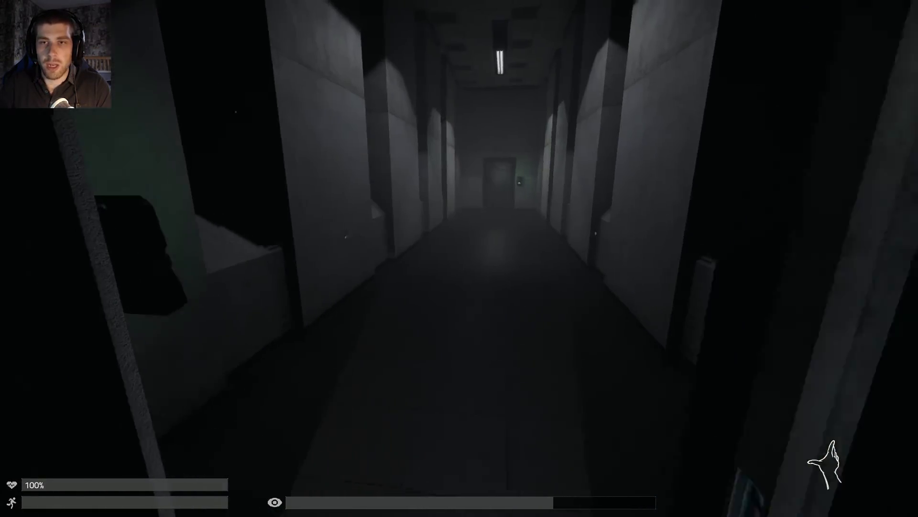
key(w)
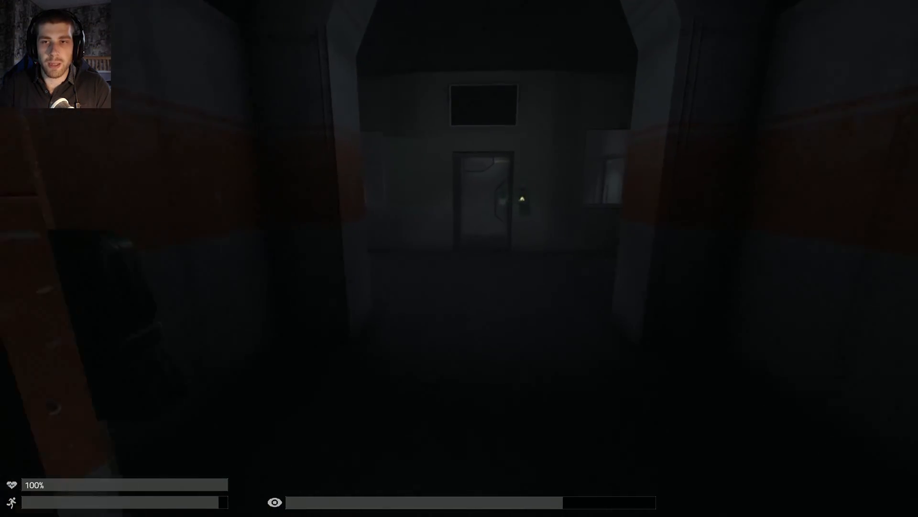
key(w)
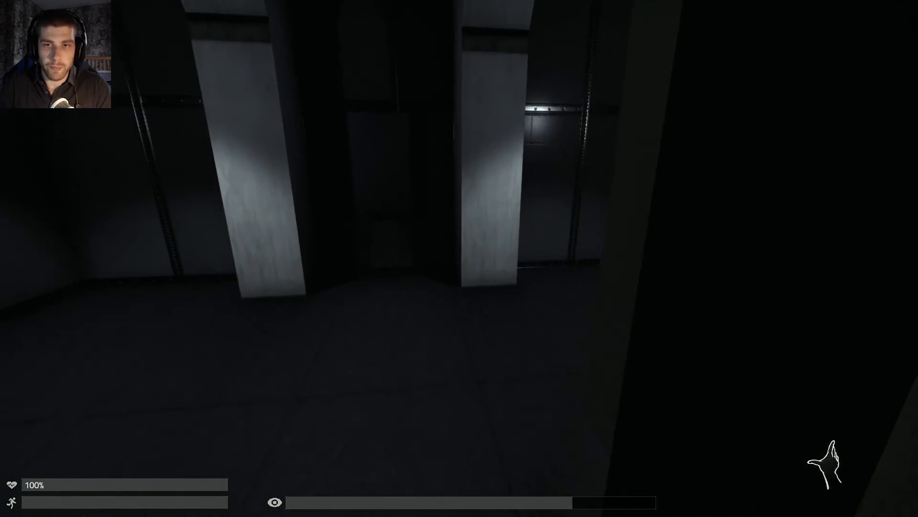
mouse_move(459, 258)
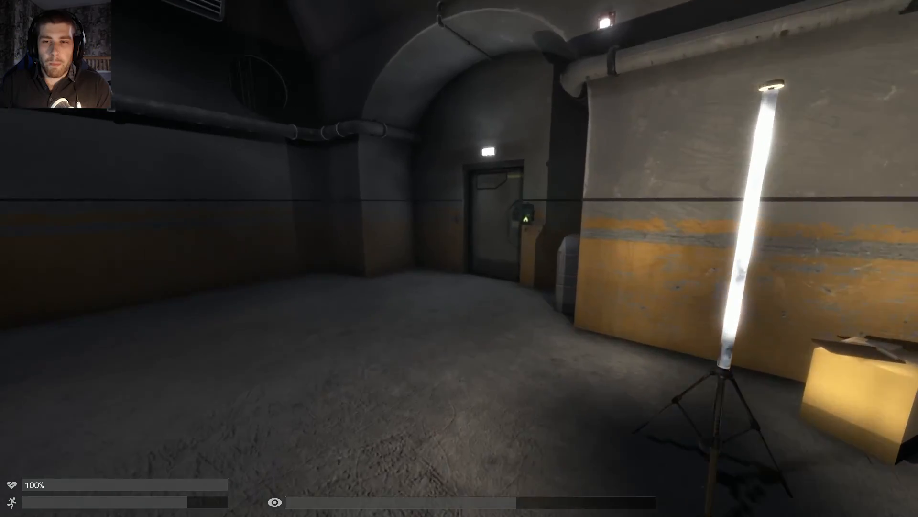
mouse_move(459, 258)
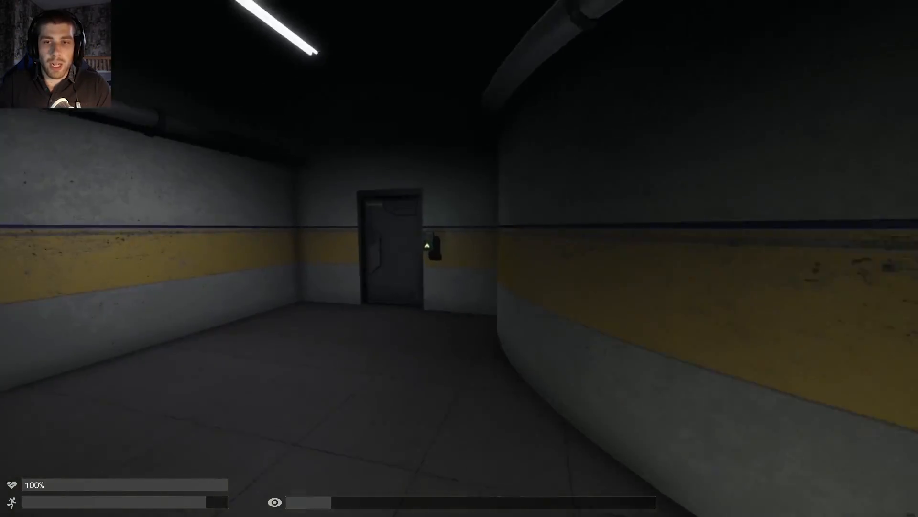
key(w)
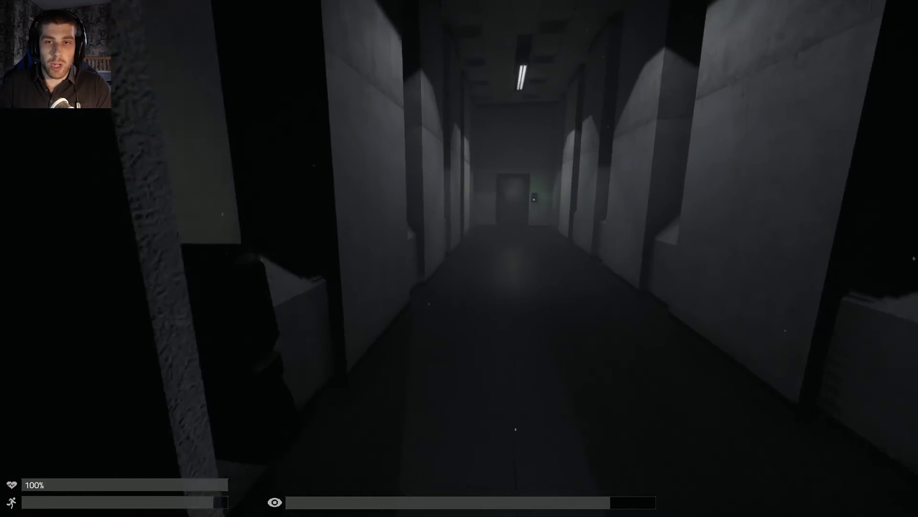
key(w)
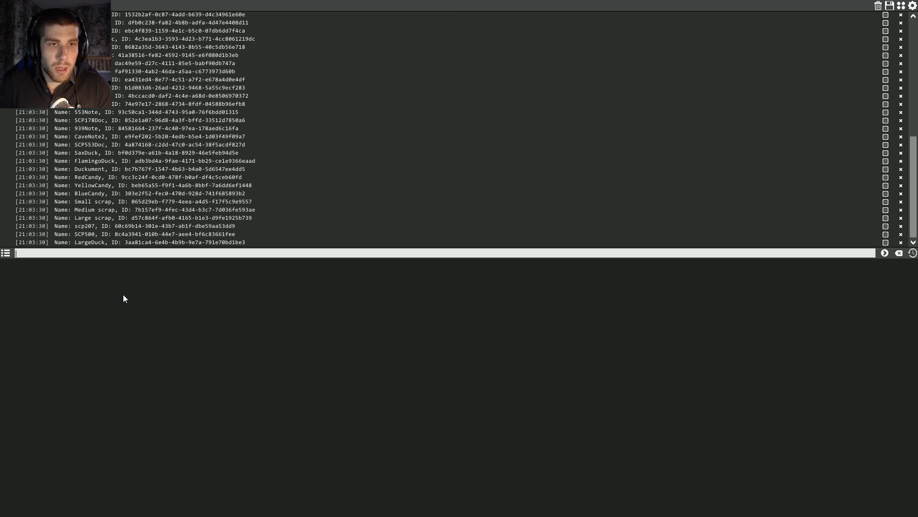
mouse_move(134, 170)
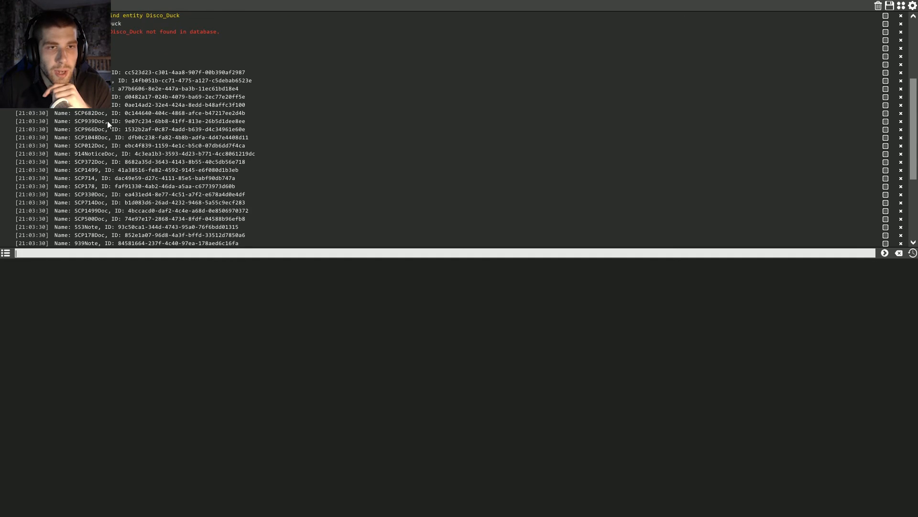
- Run AddItem LargeDuck from the console's item list to receive one LargeDuck
scroll(down, 3)
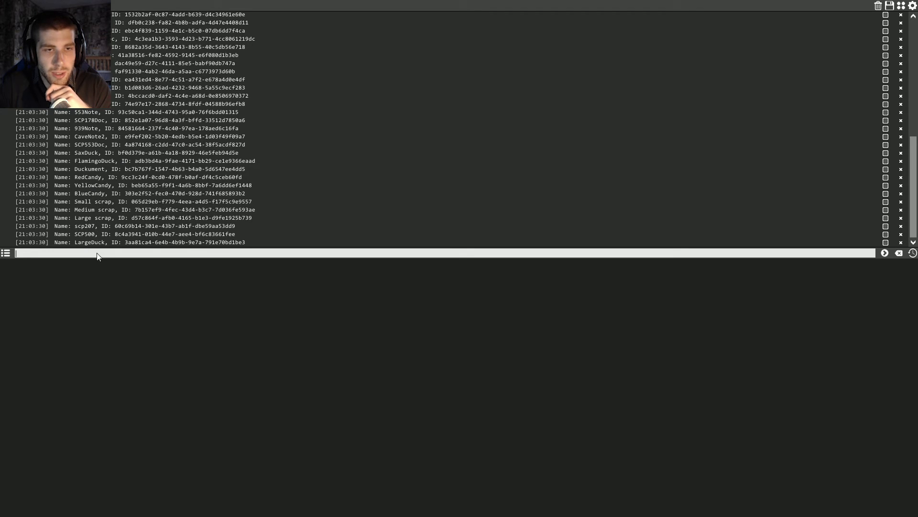
text(AddItem LargeD)
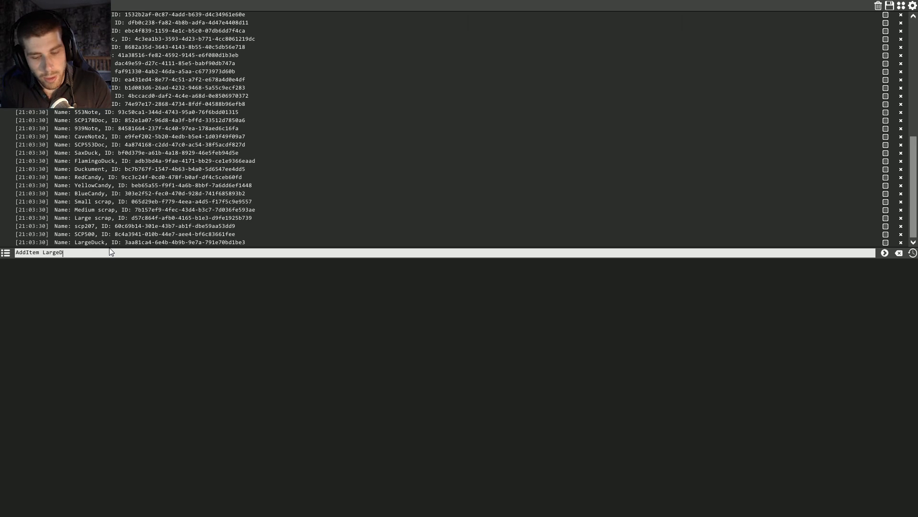
key(Return)
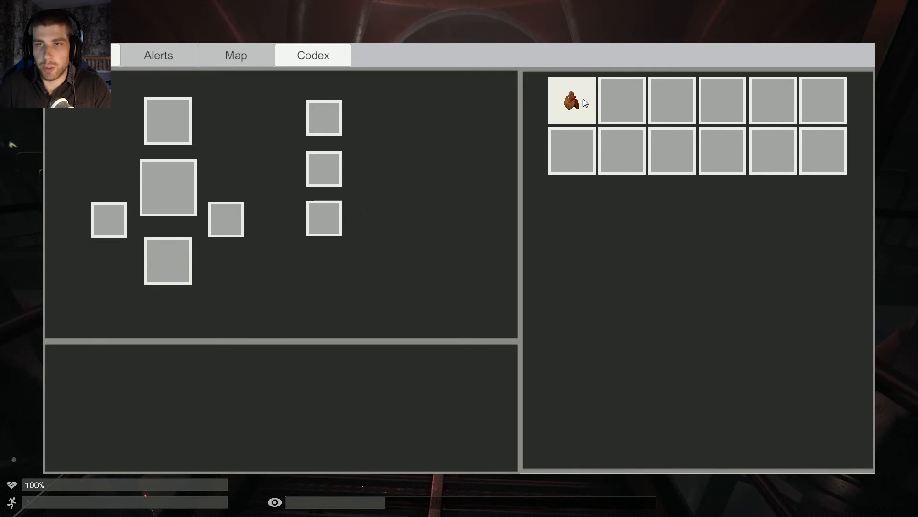
- Drop the LargeDuck from the inventory onto the catwalk
click(570, 100)
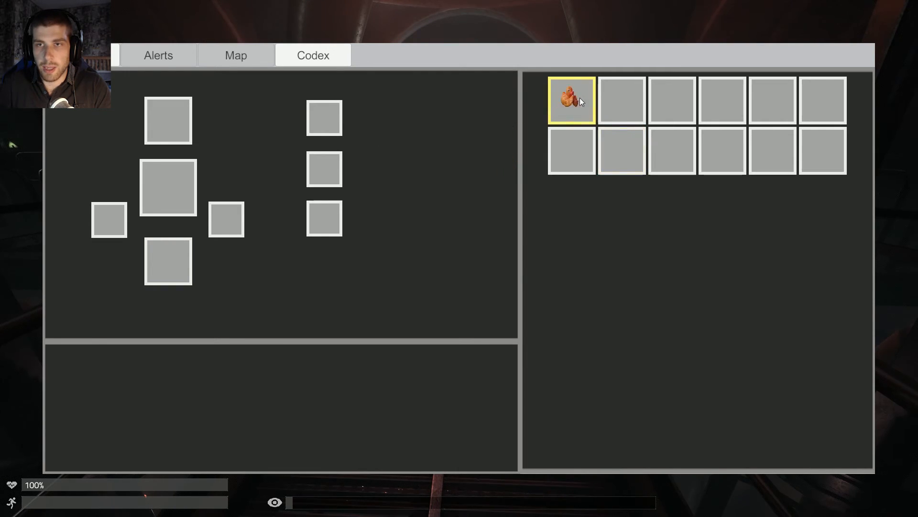
right_click(571, 99)
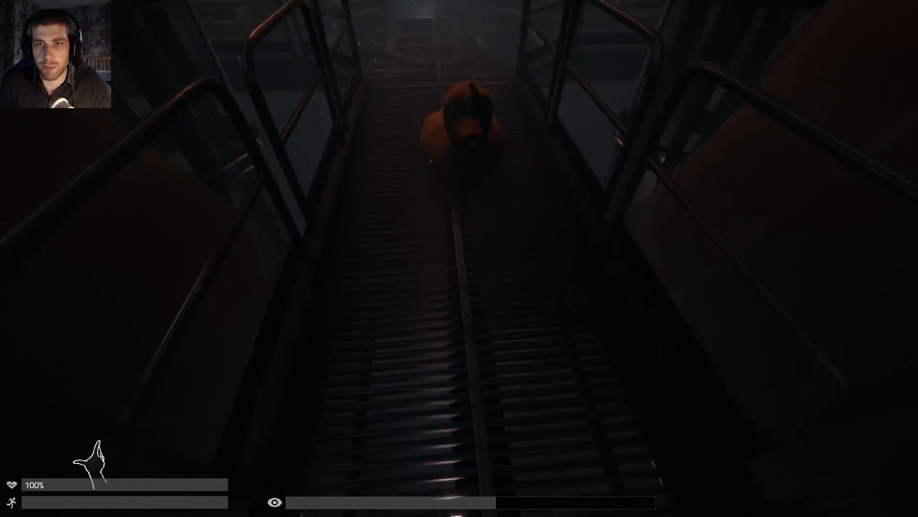
- Rerun AddItem LargeDuck in the console for a second duck
key(w)
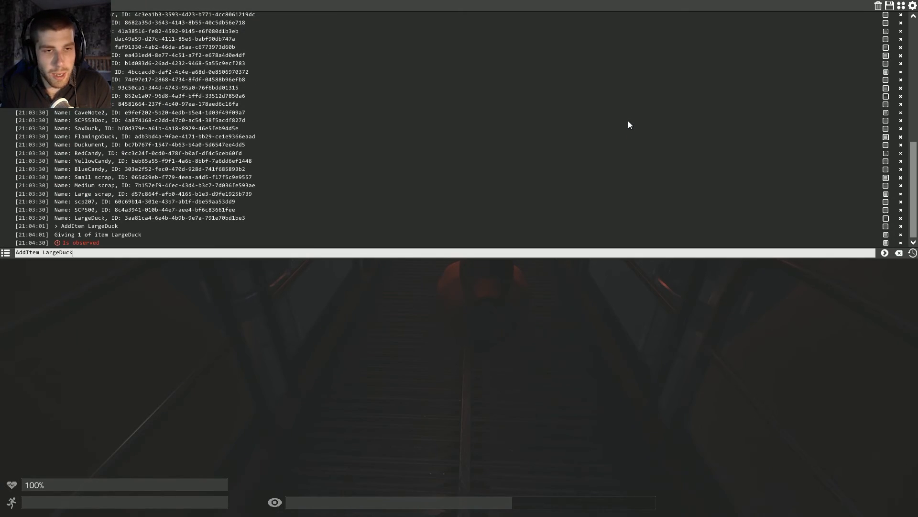
key(BackSpace)
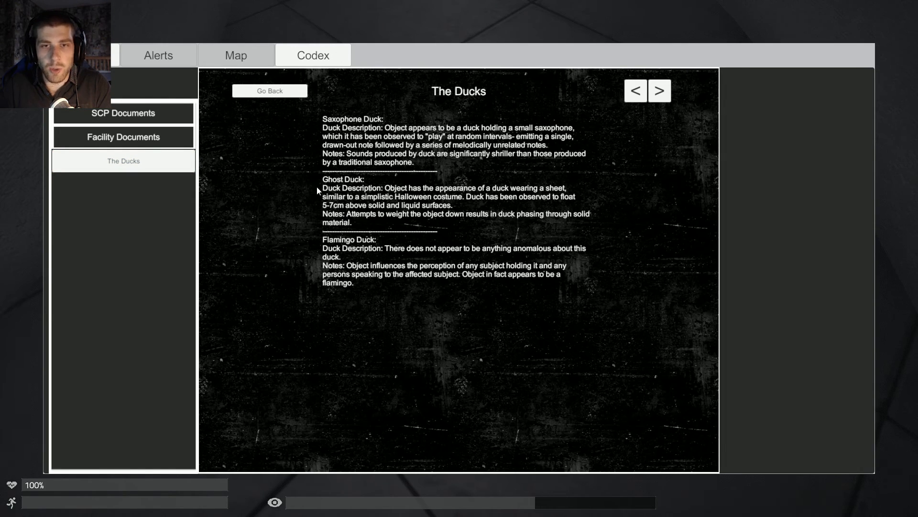
mouse_move(341, 266)
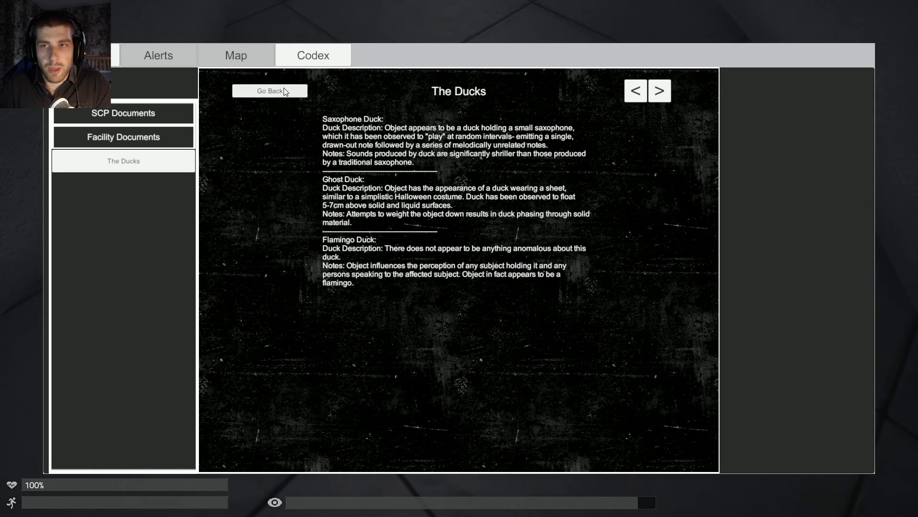
- Leave The Ducks codex document and resume play on the catwalk
click(270, 91)
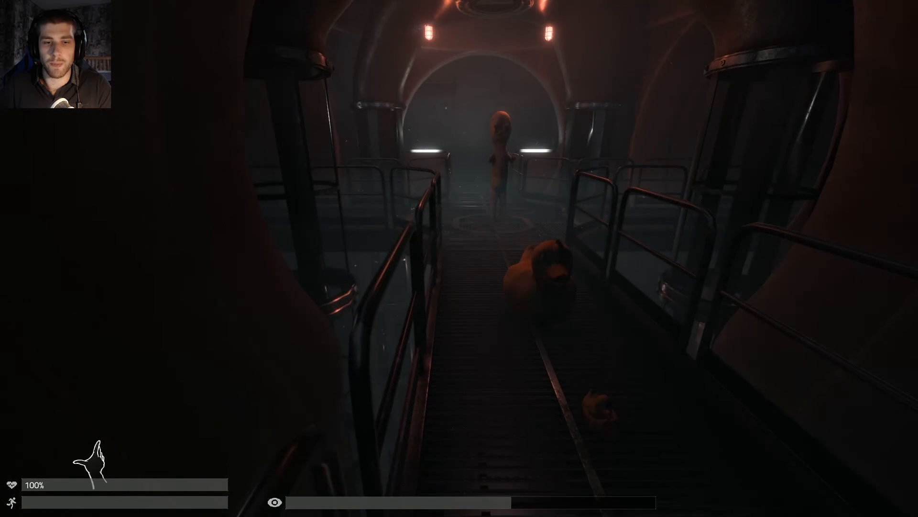
- Walk down the catwalk past the ducks toward SCP-173 until the Game Over screen appears
key(w)
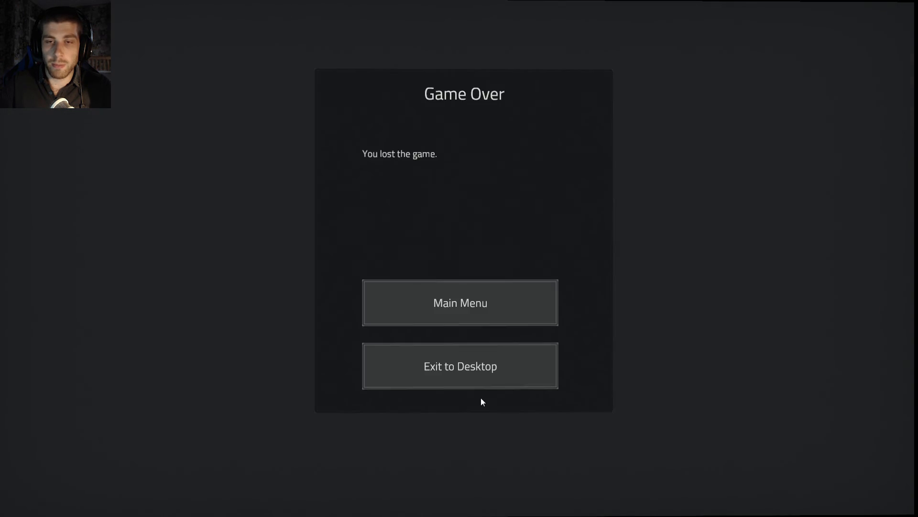
mouse_move(460, 303)
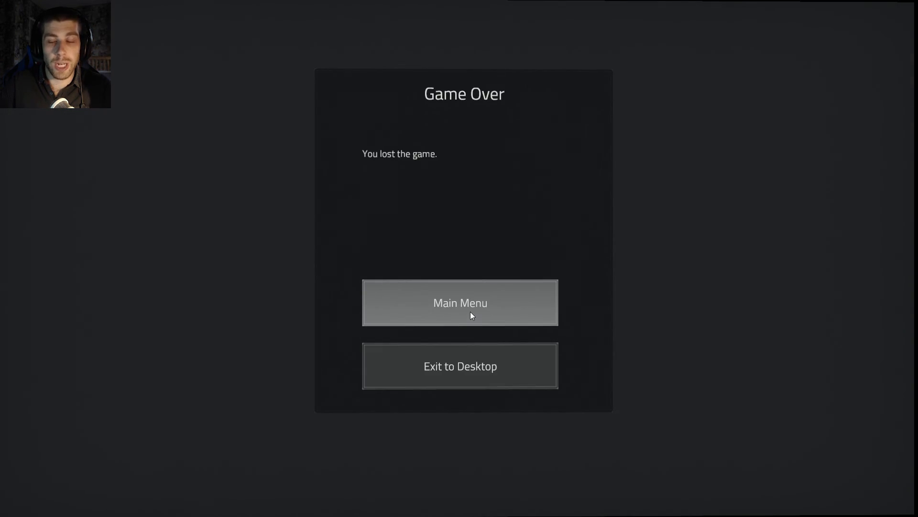
- Choose Main Menu on the Game Over screen to return to the title screen
click(460, 302)
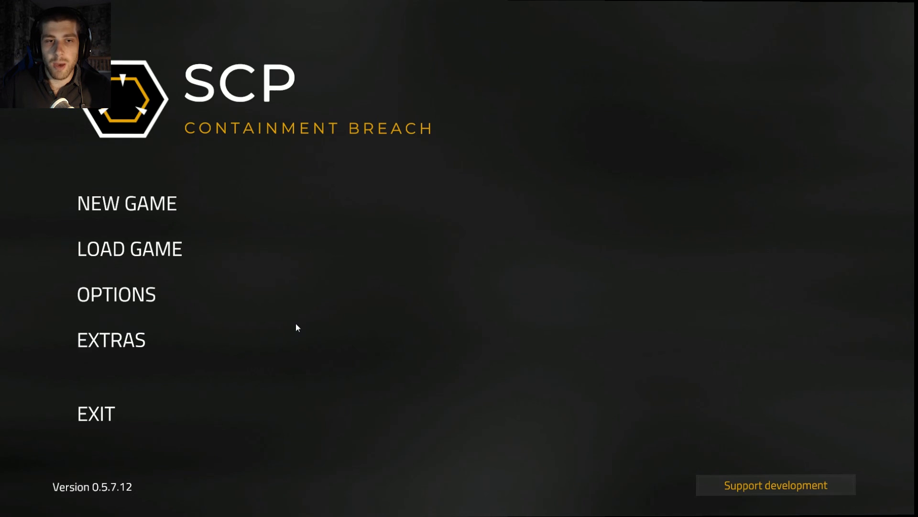